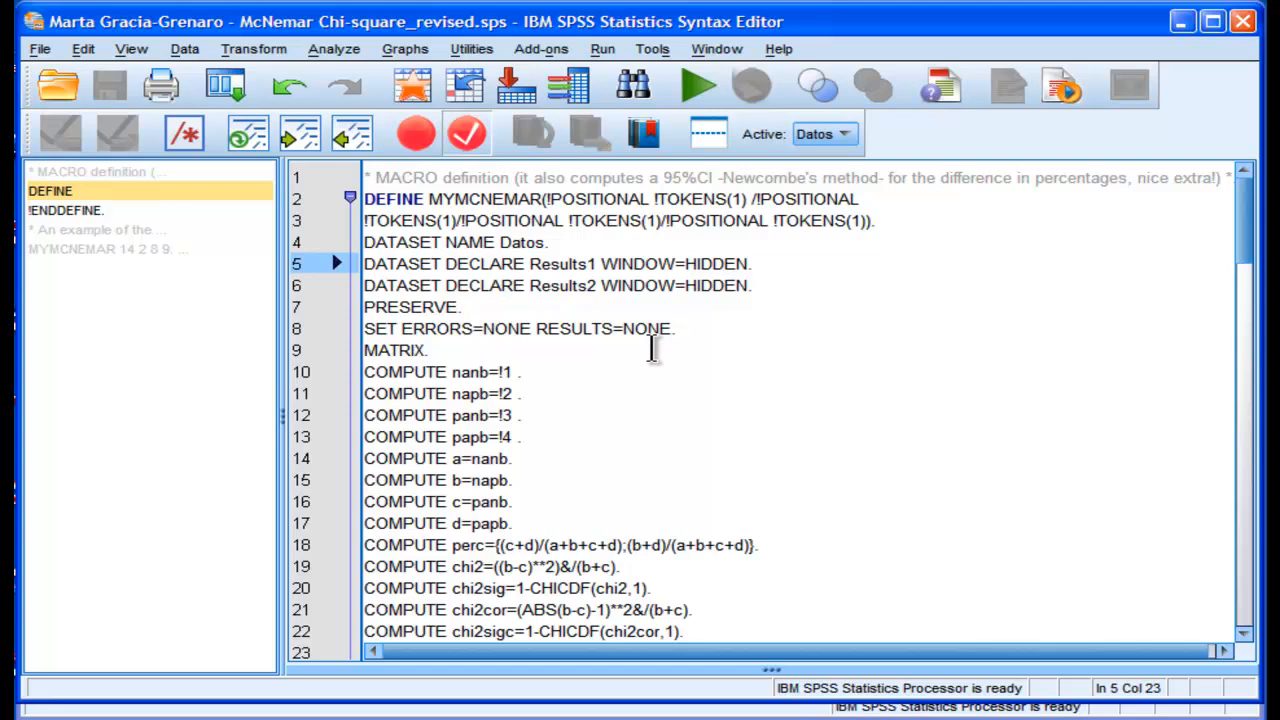
{"action": "mouse_move", "coordinate": [1250, 220]}
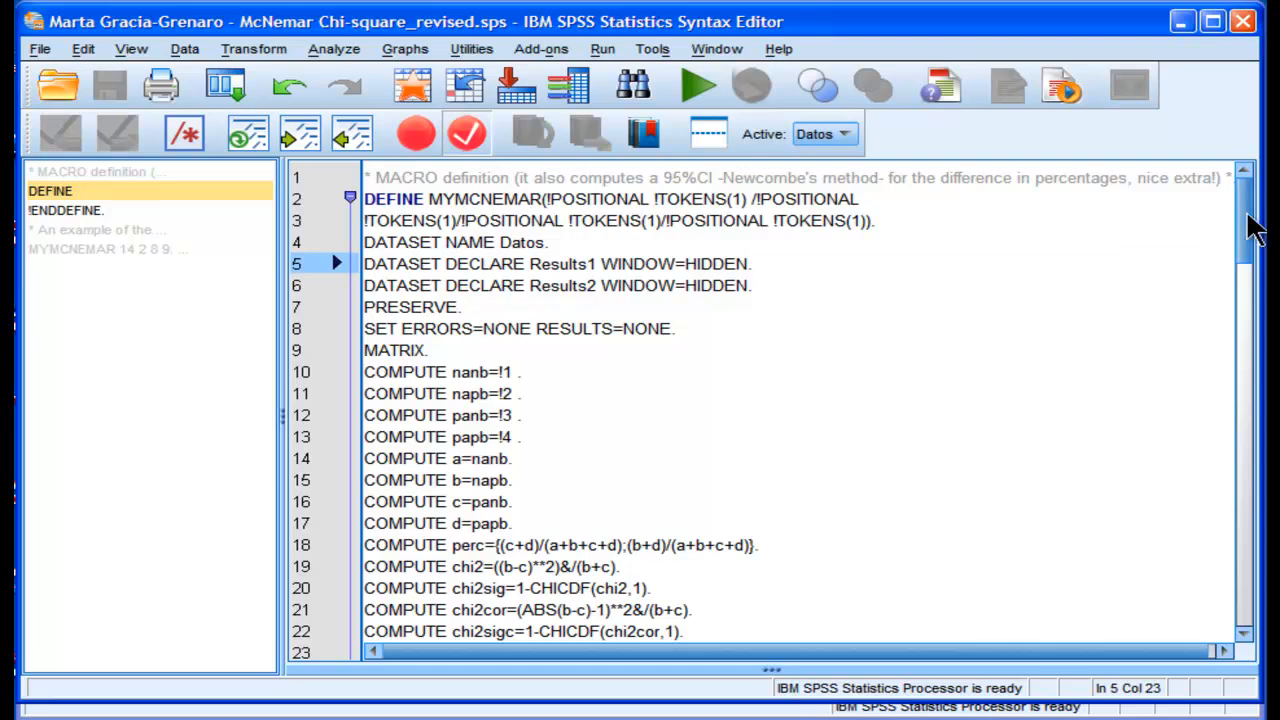
Step: Open the Crosstabs procedure from Analyze > Descriptive Statistics
{"action": "scroll", "scroll_direction": "down", "scroll_amount": 3}
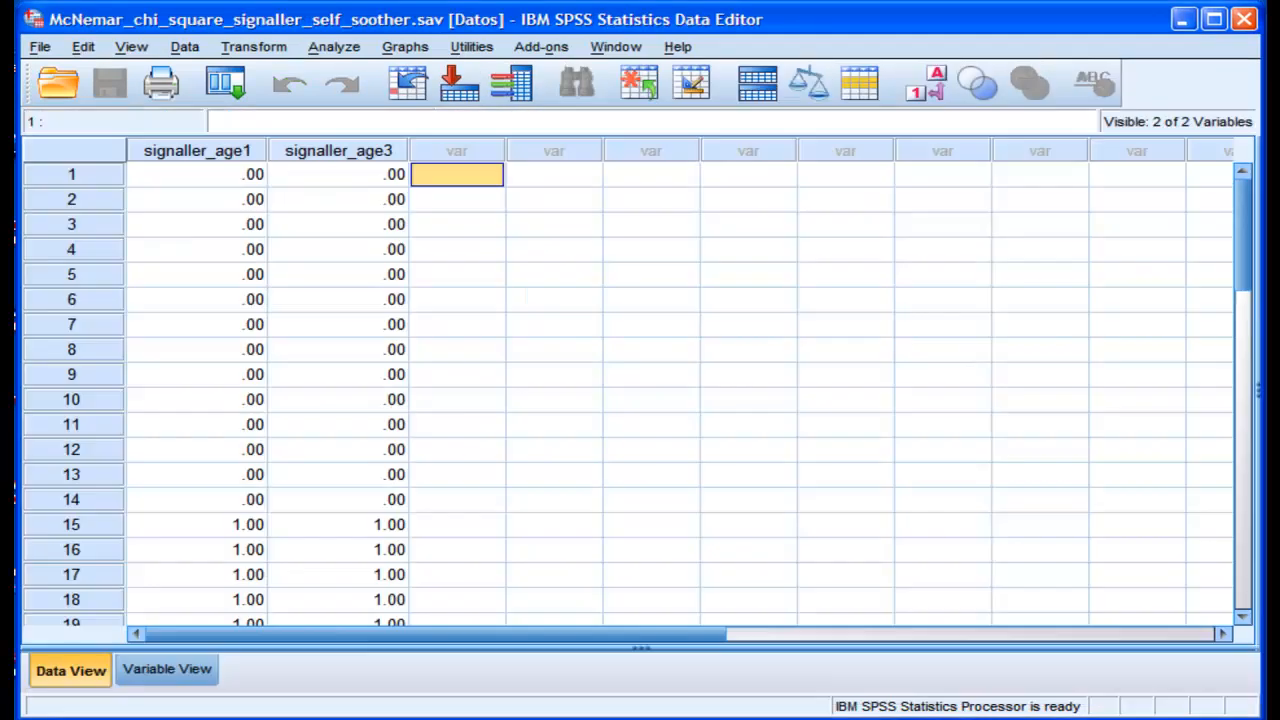
{"action": "mouse_move", "coordinate": [575, 435]}
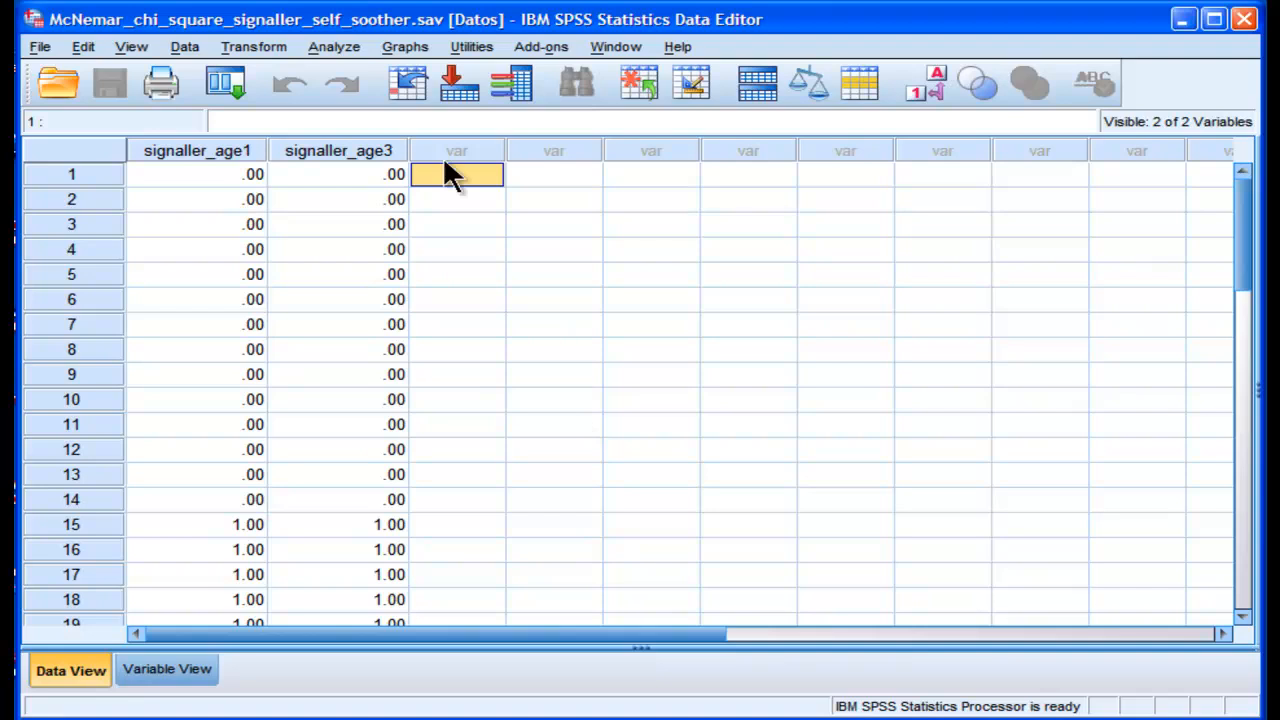
{"action": "mouse_move", "coordinate": [386, 120]}
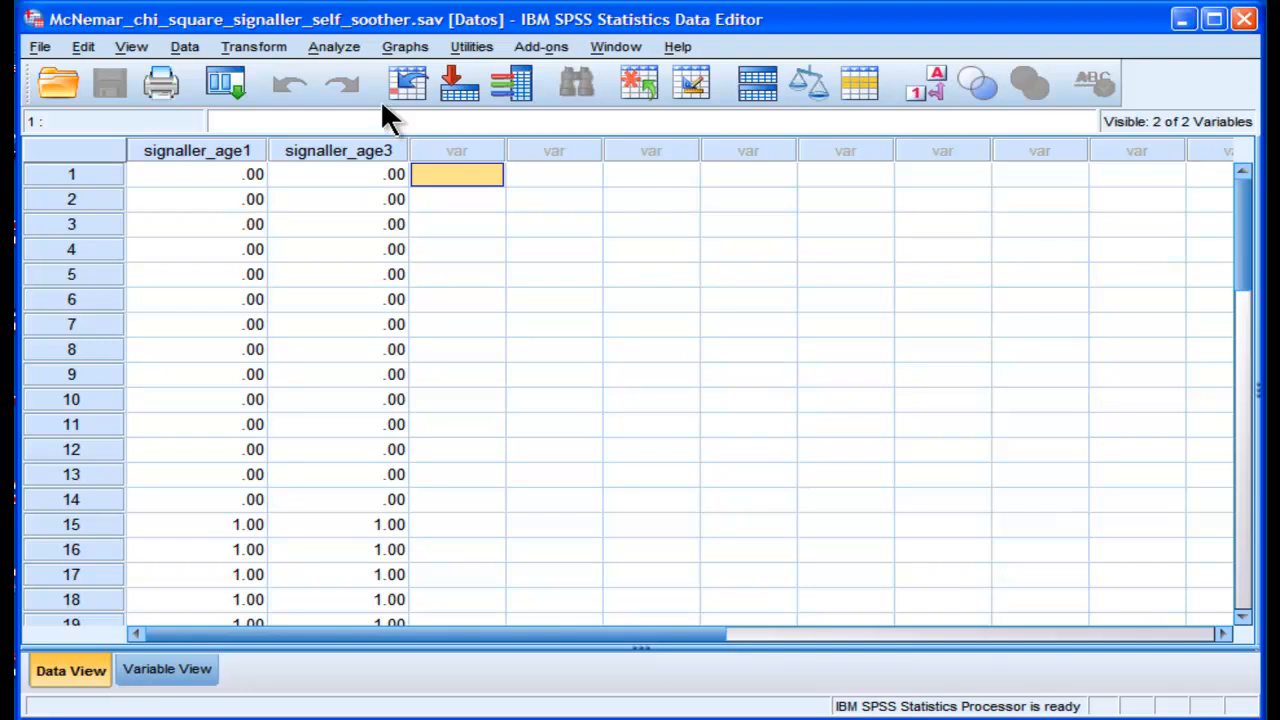
{"action": "left_click", "coordinate": [333, 46]}
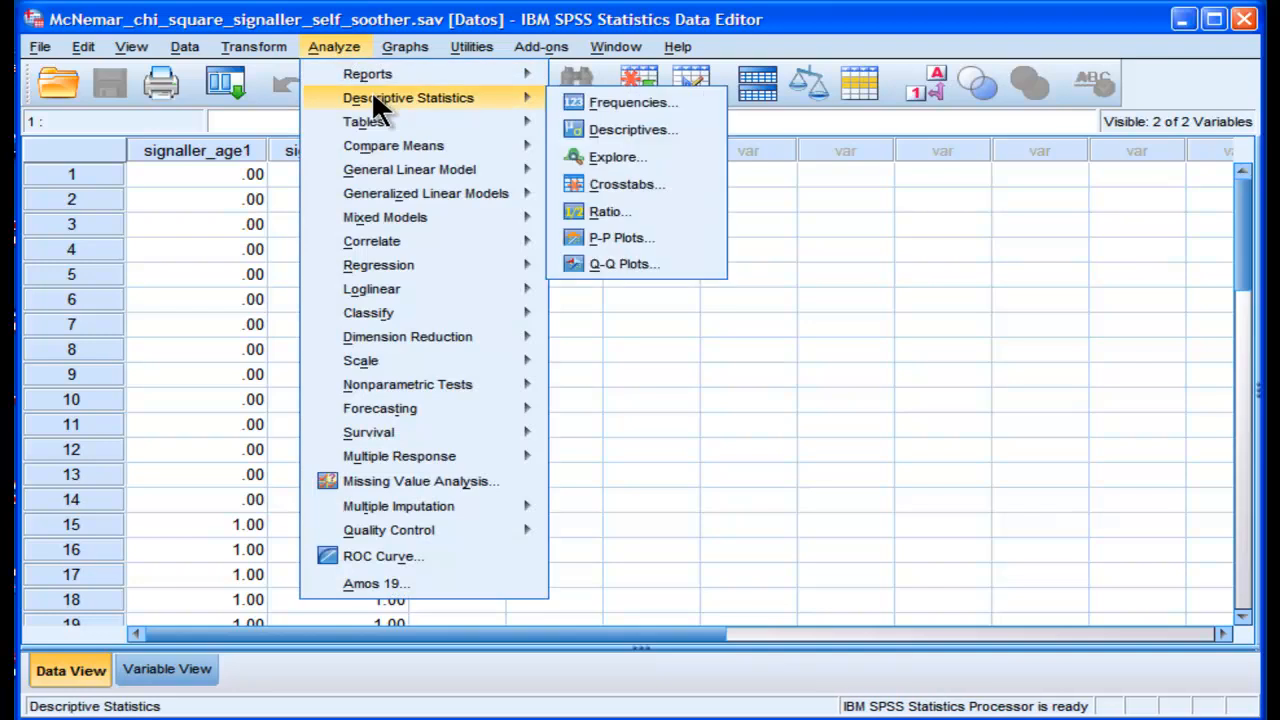
{"action": "mouse_move", "coordinate": [602, 160]}
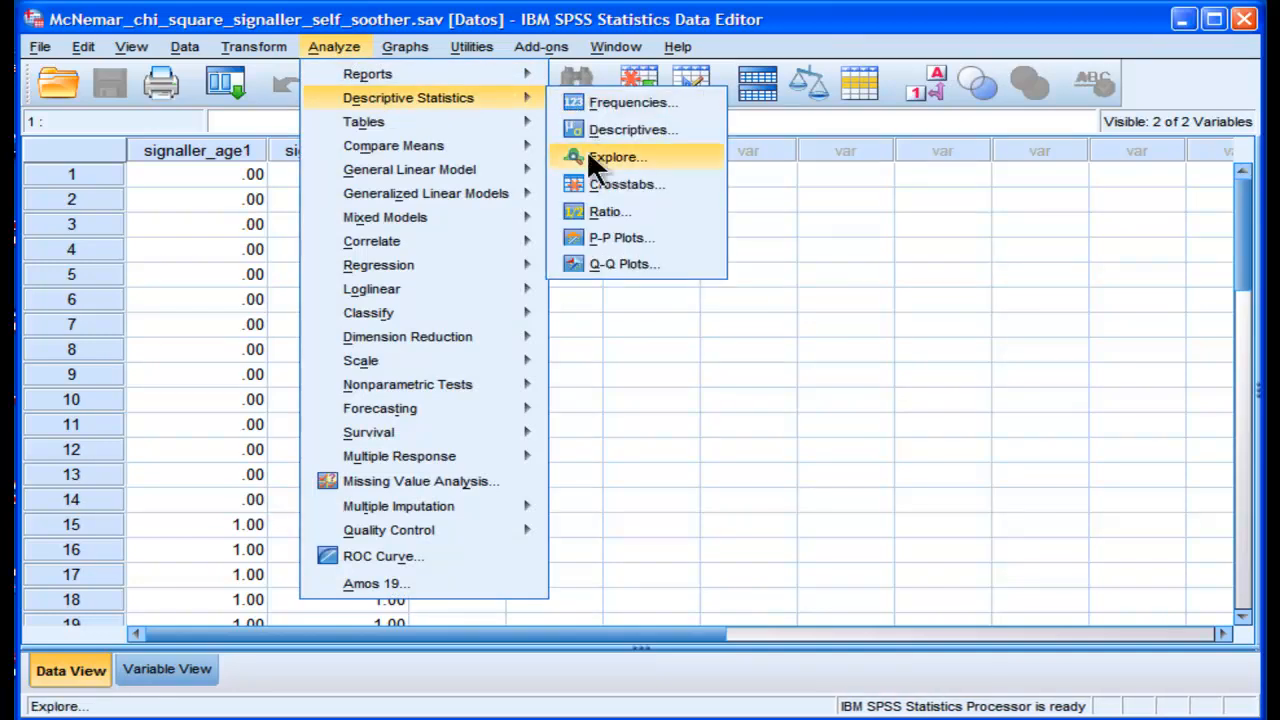
{"action": "left_click", "coordinate": [627, 184]}
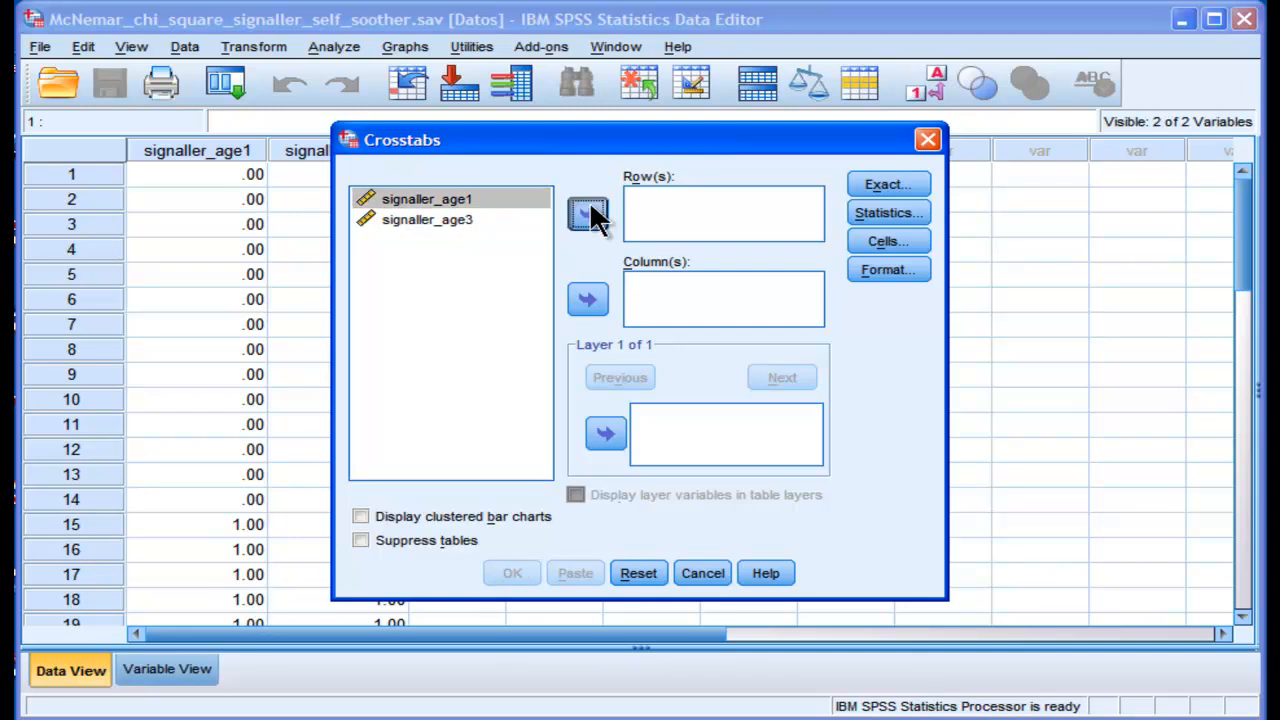
Step: Set signaller_age1 as rows, signaller_age3 as columns, and tick McNemar
{"action": "left_click", "coordinate": [587, 213]}
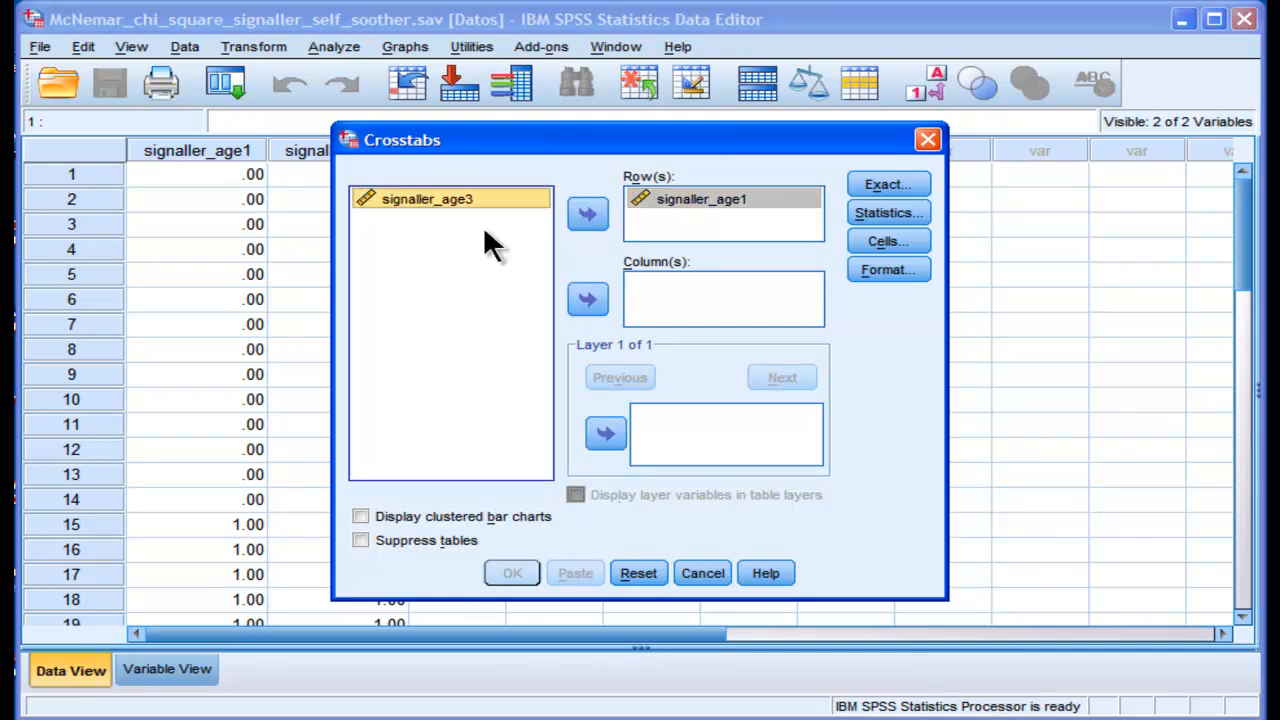
{"action": "left_click", "coordinate": [587, 299]}
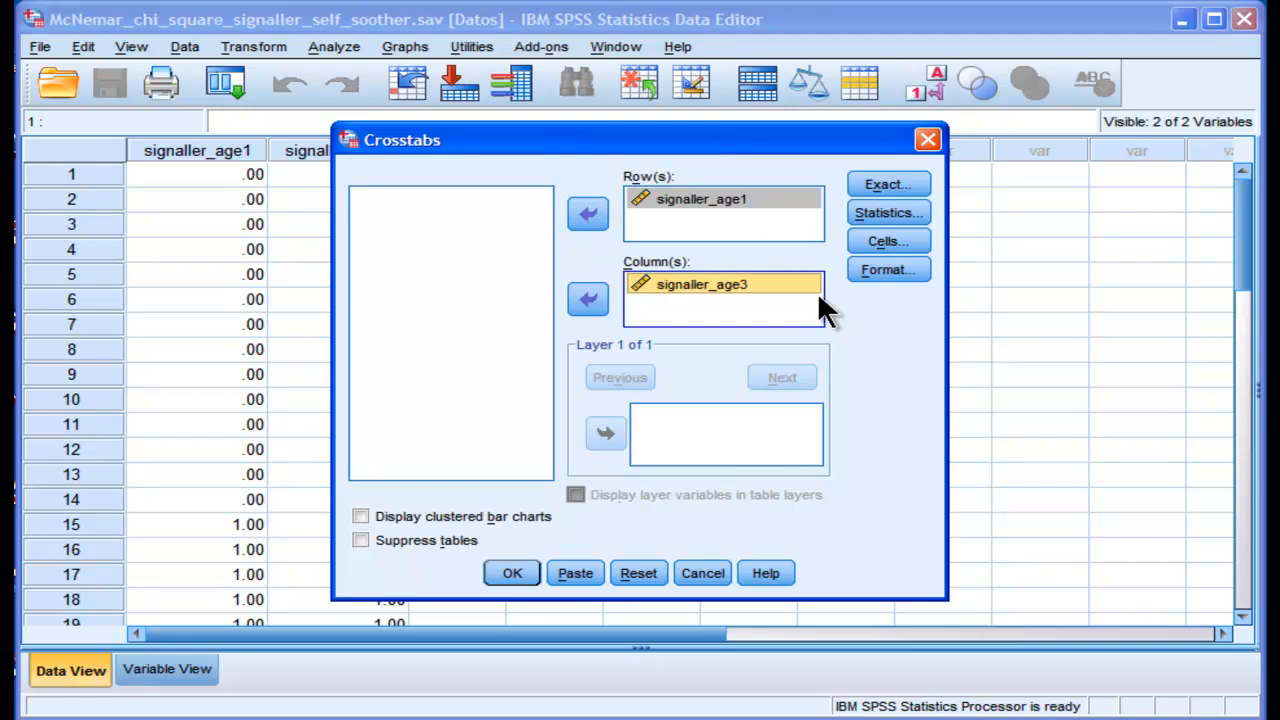
{"action": "left_click", "coordinate": [887, 212]}
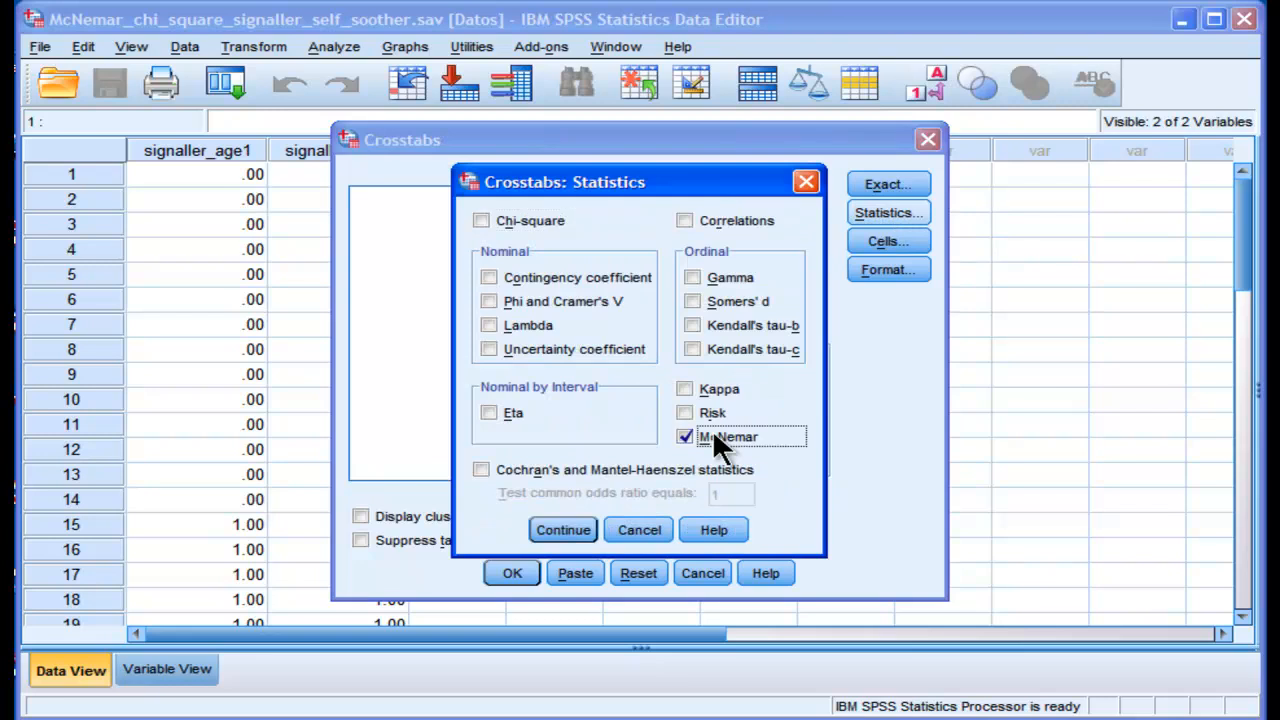
{"action": "mouse_move", "coordinate": [523, 537]}
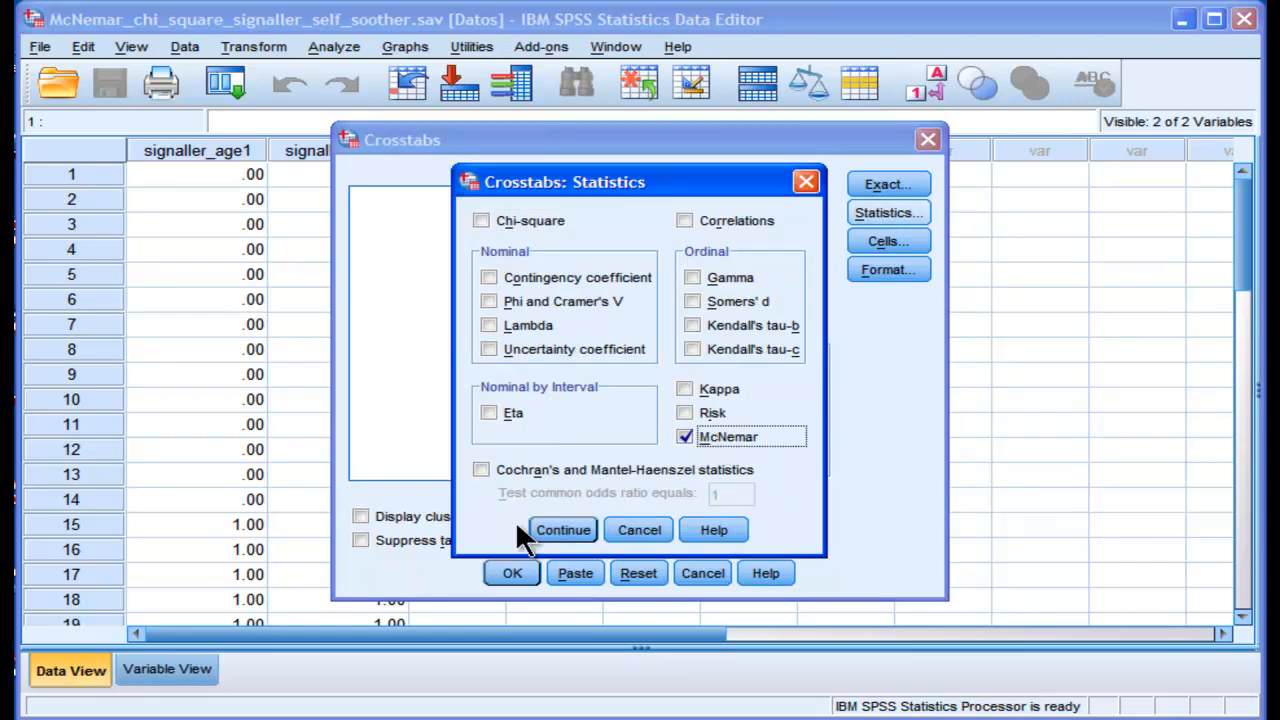
{"action": "left_click", "coordinate": [562, 530]}
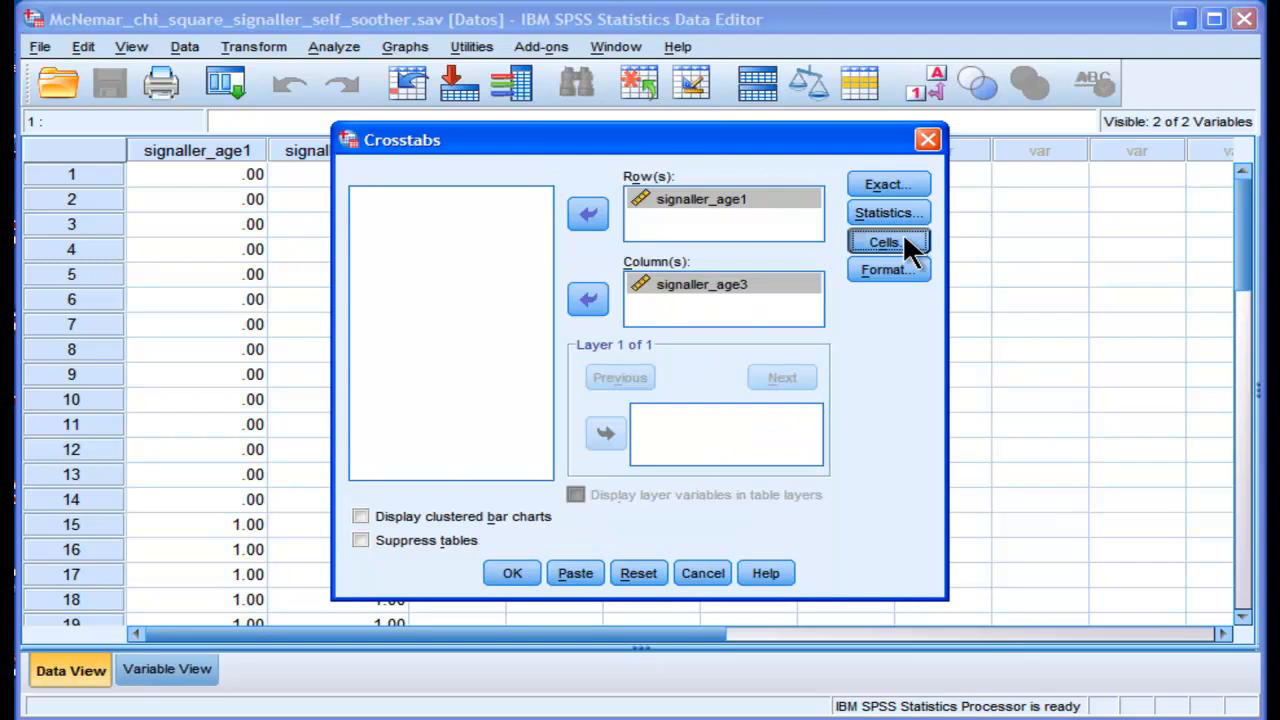
Step: Check the cell options, confirm McNemar is still selected, and run the crosstab
{"action": "left_click", "coordinate": [888, 242]}
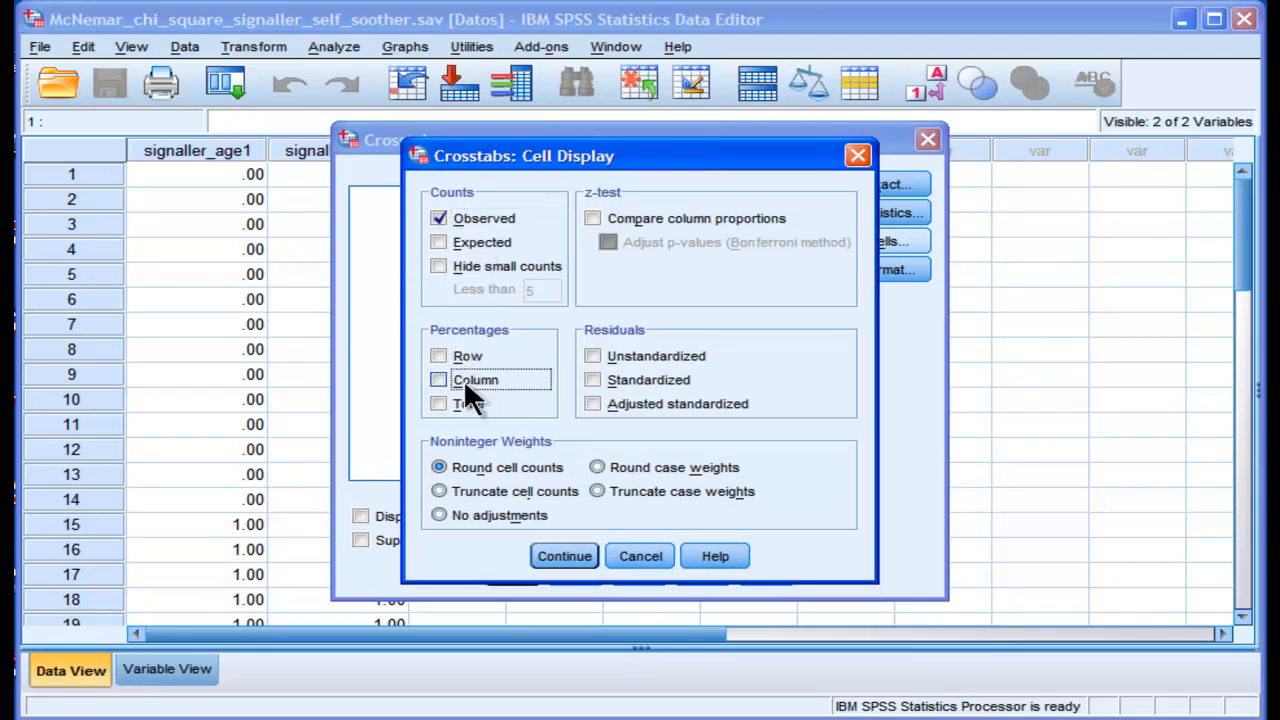
{"action": "left_click", "coordinate": [564, 555]}
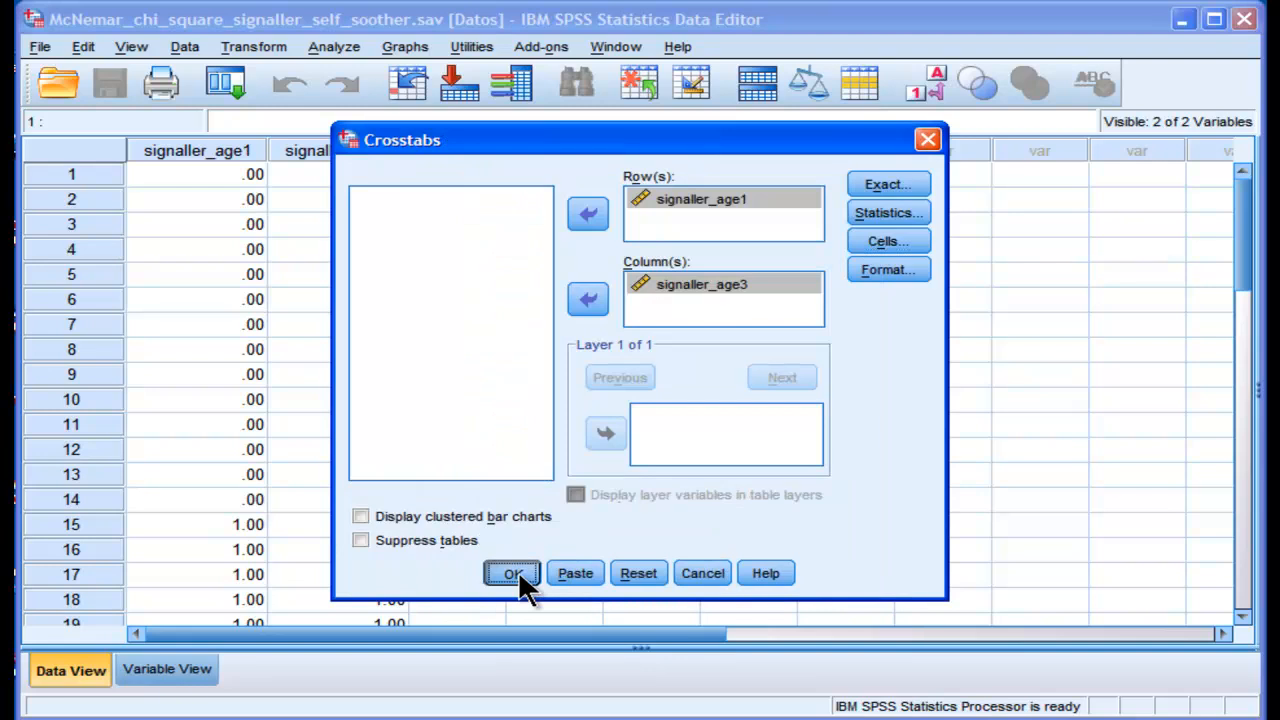
{"action": "mouse_move", "coordinate": [855, 305]}
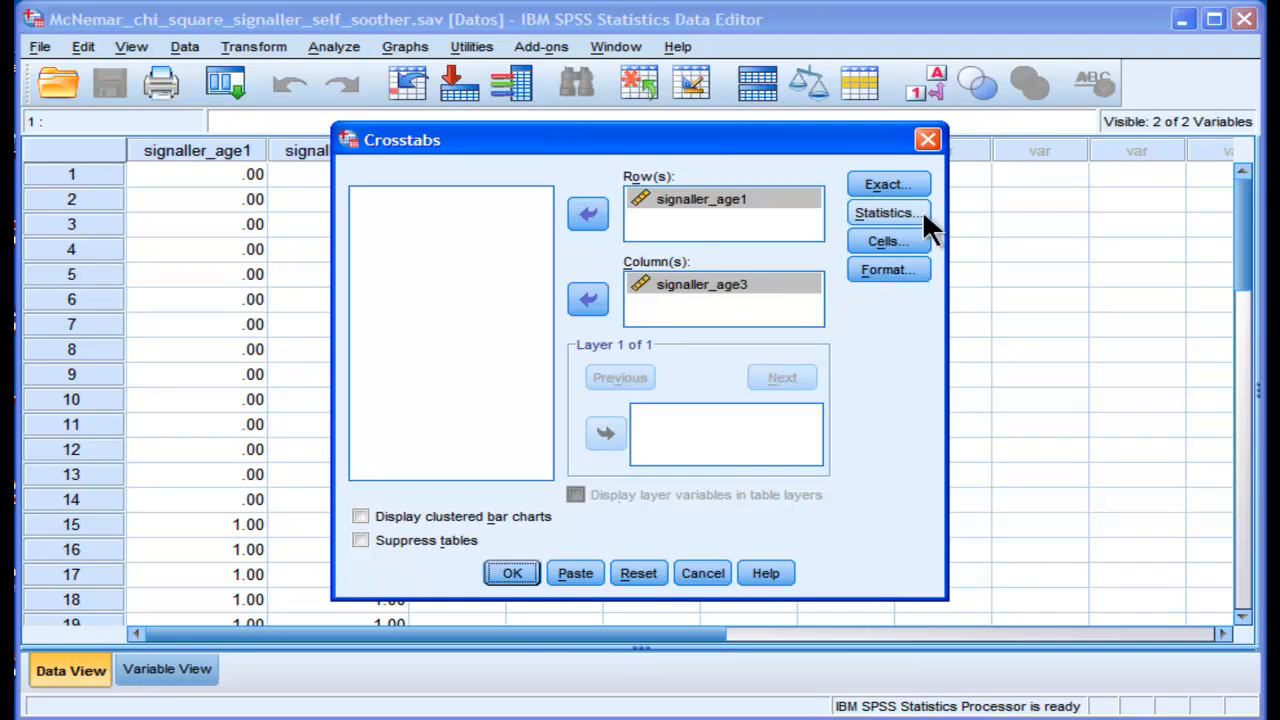
{"action": "left_click", "coordinate": [886, 212]}
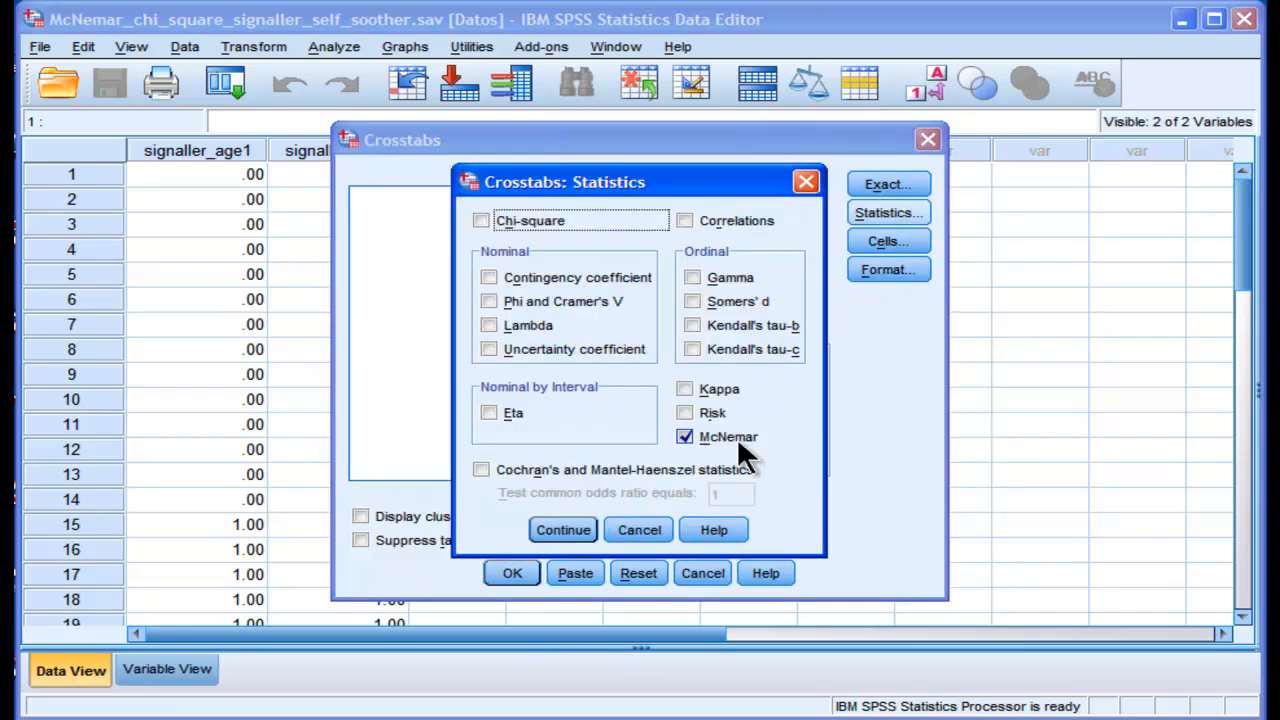
{"action": "left_click", "coordinate": [562, 529]}
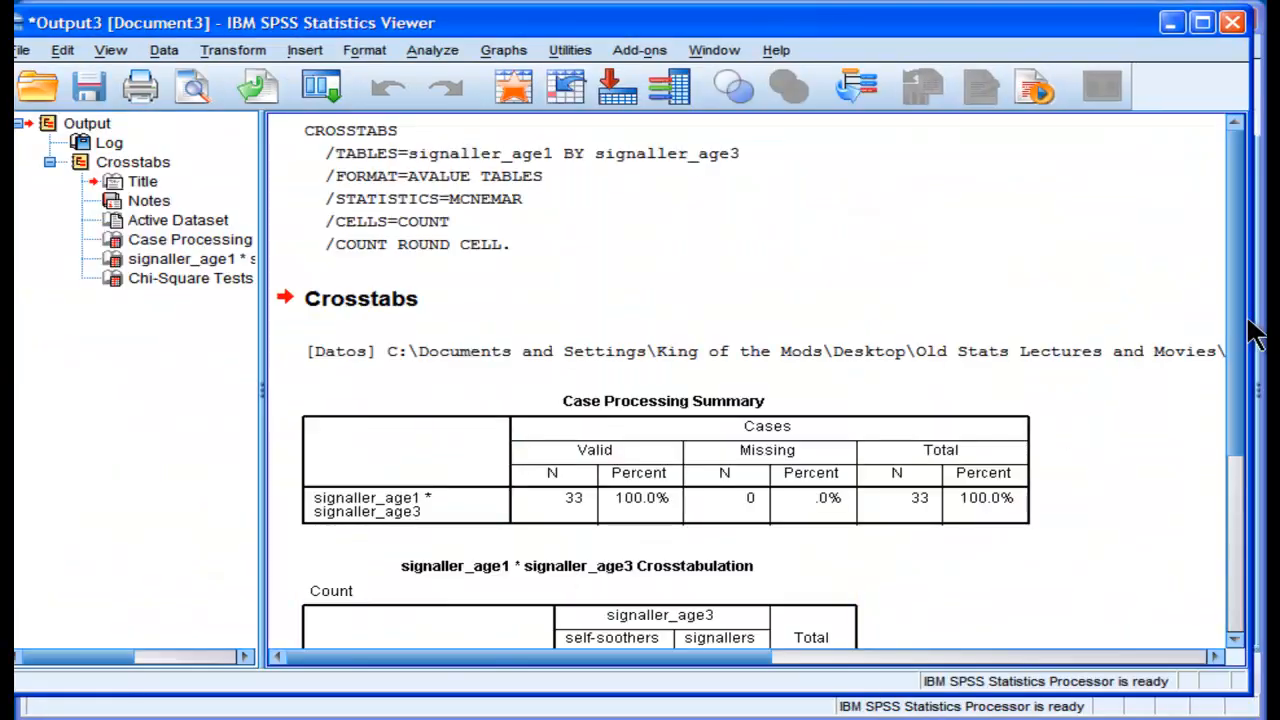
Step: Scroll the output to review the counts and McNemar significance of .109
{"action": "scroll", "scroll_direction": "down", "scroll_amount": 3}
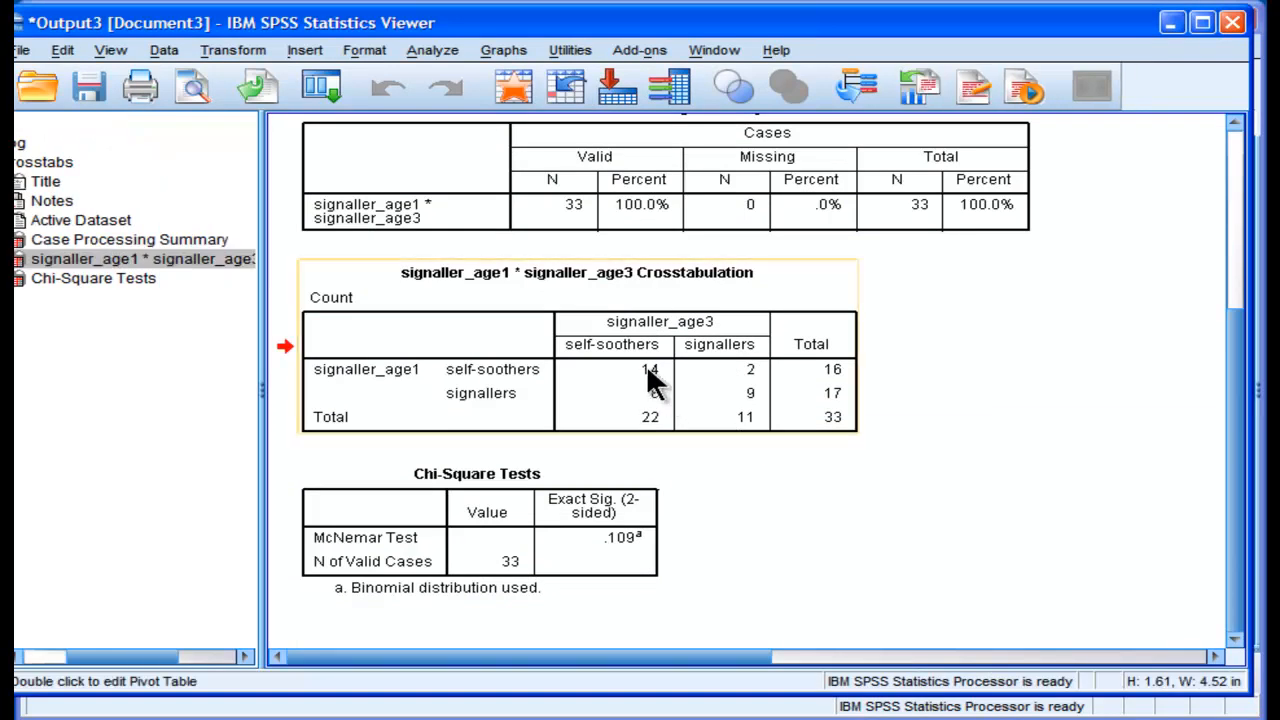
{"action": "mouse_move", "coordinate": [657, 395]}
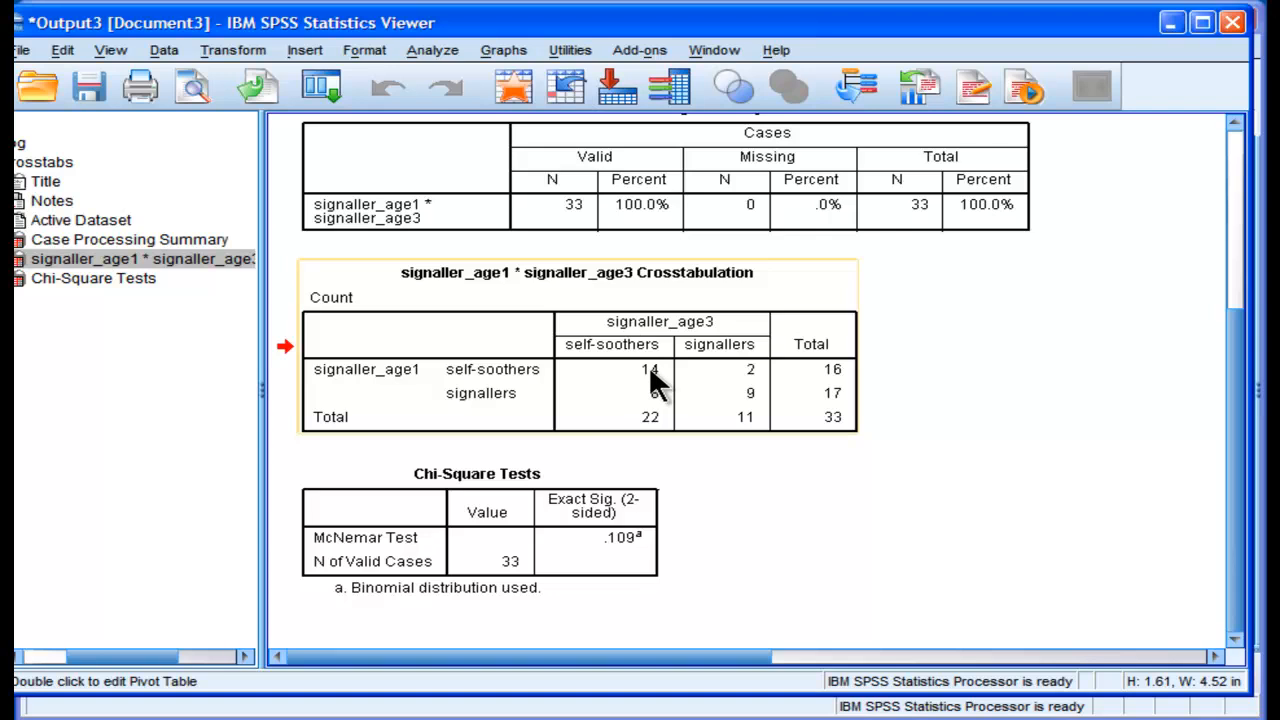
{"action": "mouse_move", "coordinate": [445, 375]}
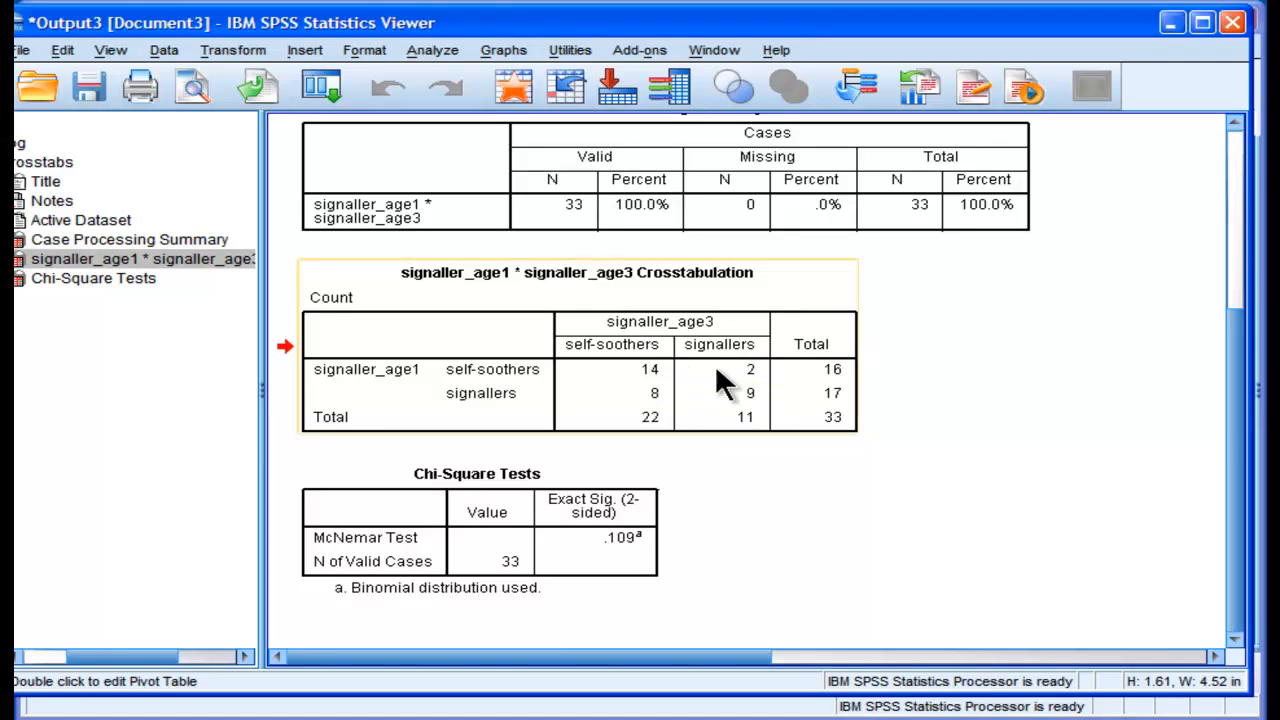
{"action": "mouse_move", "coordinate": [715, 405]}
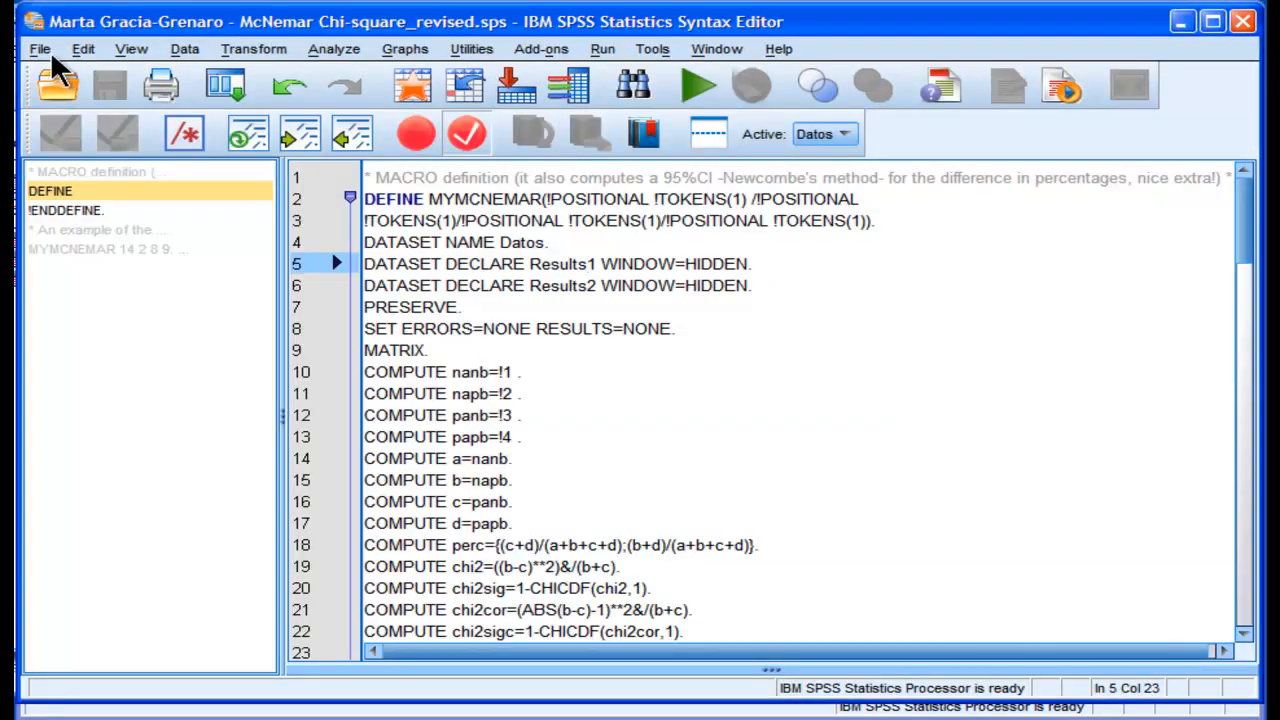
Step: Create a new blank syntax window and return to the revised macro file
{"action": "left_click", "coordinate": [40, 48]}
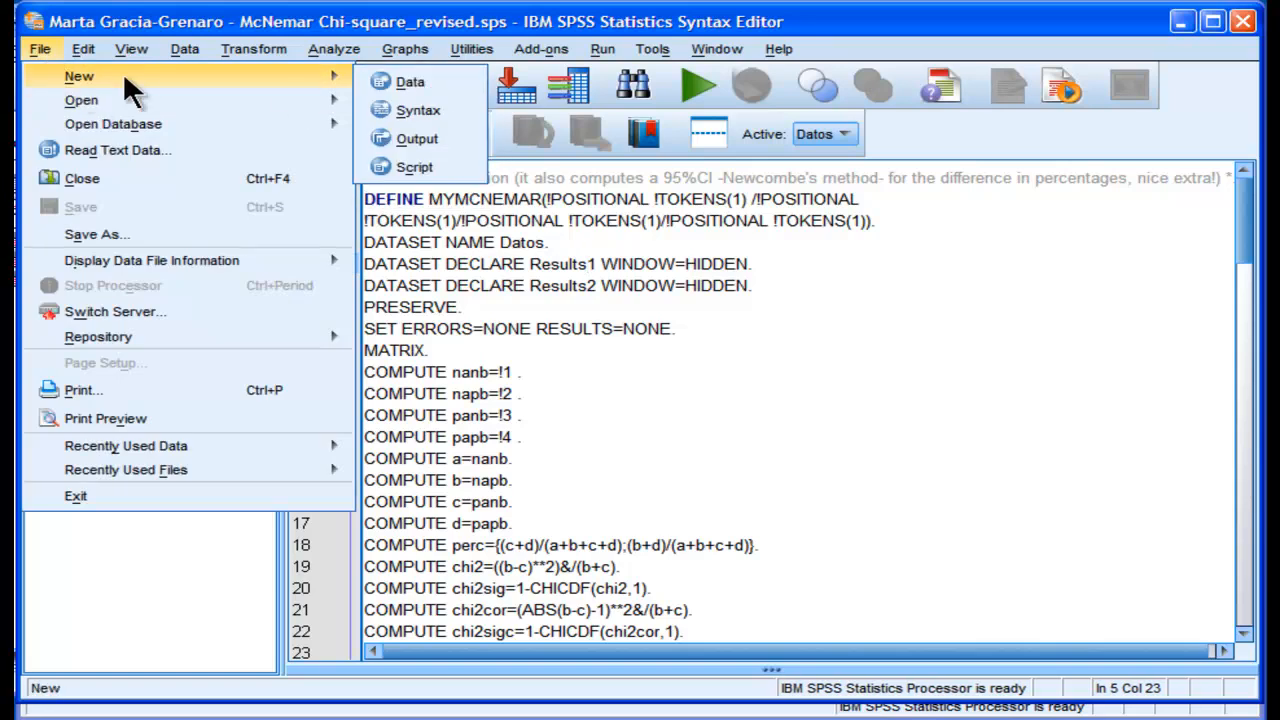
{"action": "mouse_move", "coordinate": [418, 110]}
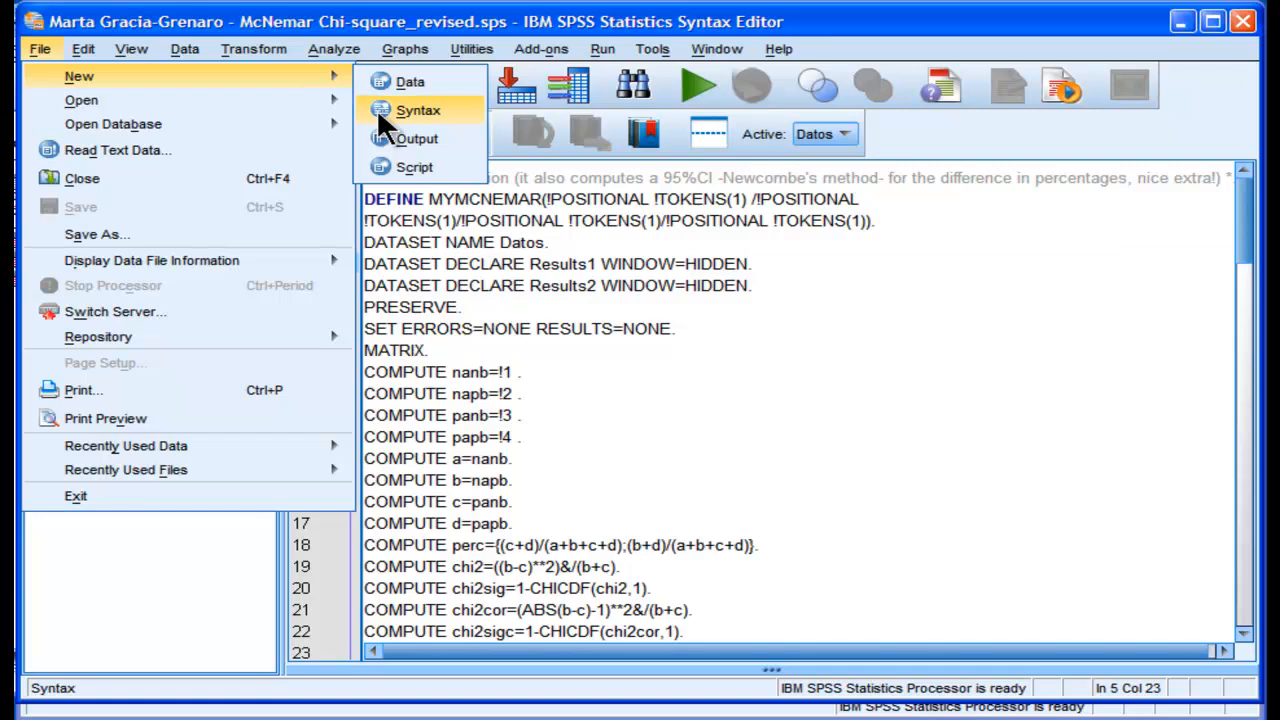
{"action": "left_click", "coordinate": [420, 110]}
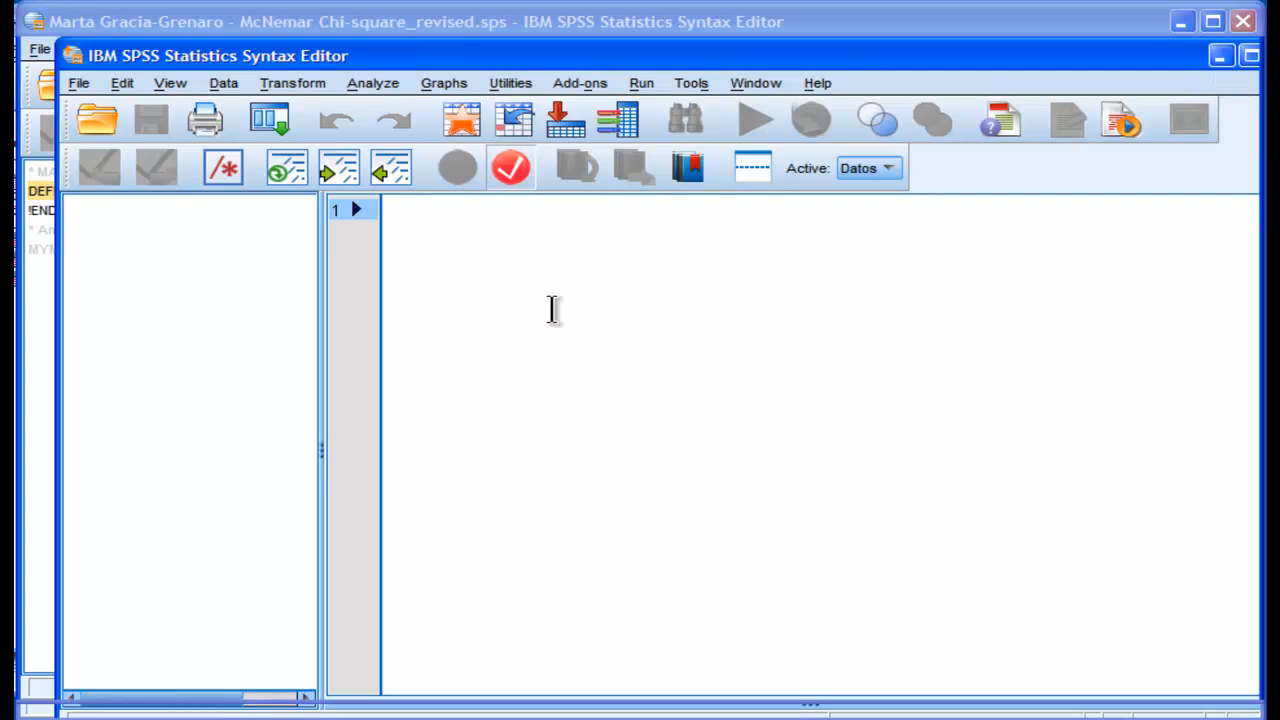
{"action": "left_click", "coordinate": [1233, 57]}
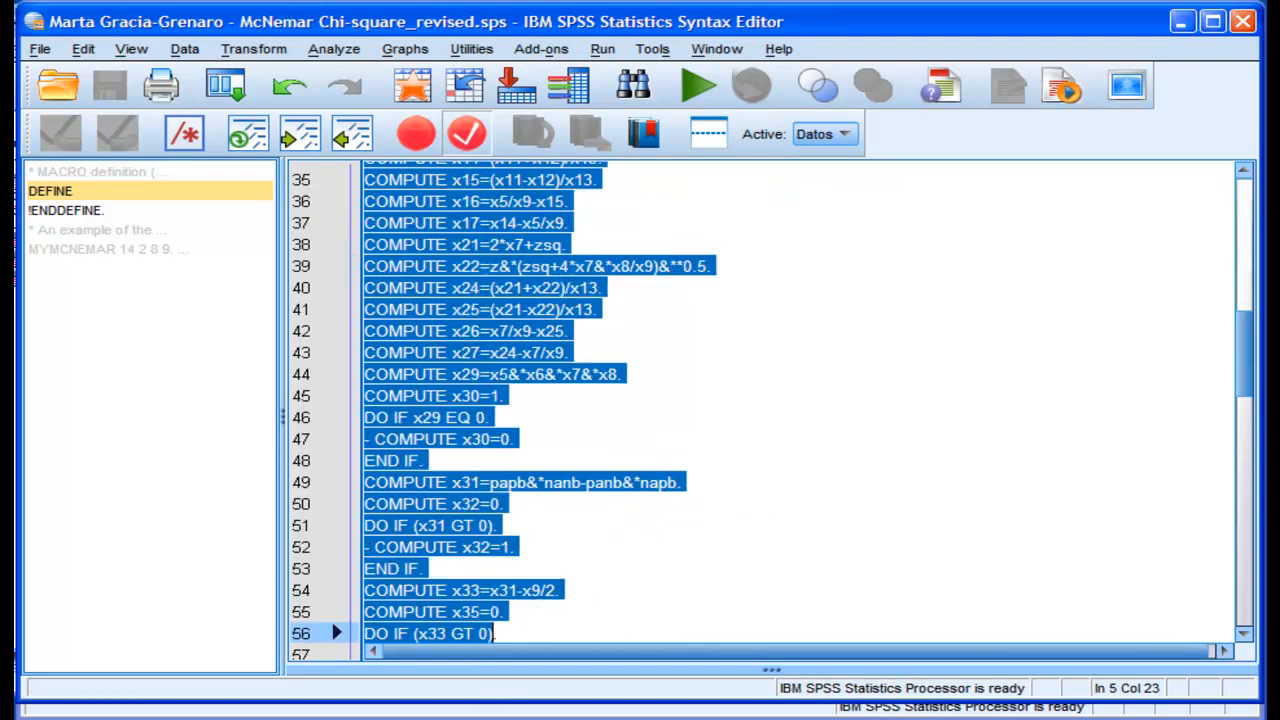
{"action": "scroll", "scroll_direction": "down", "scroll_amount": 3}
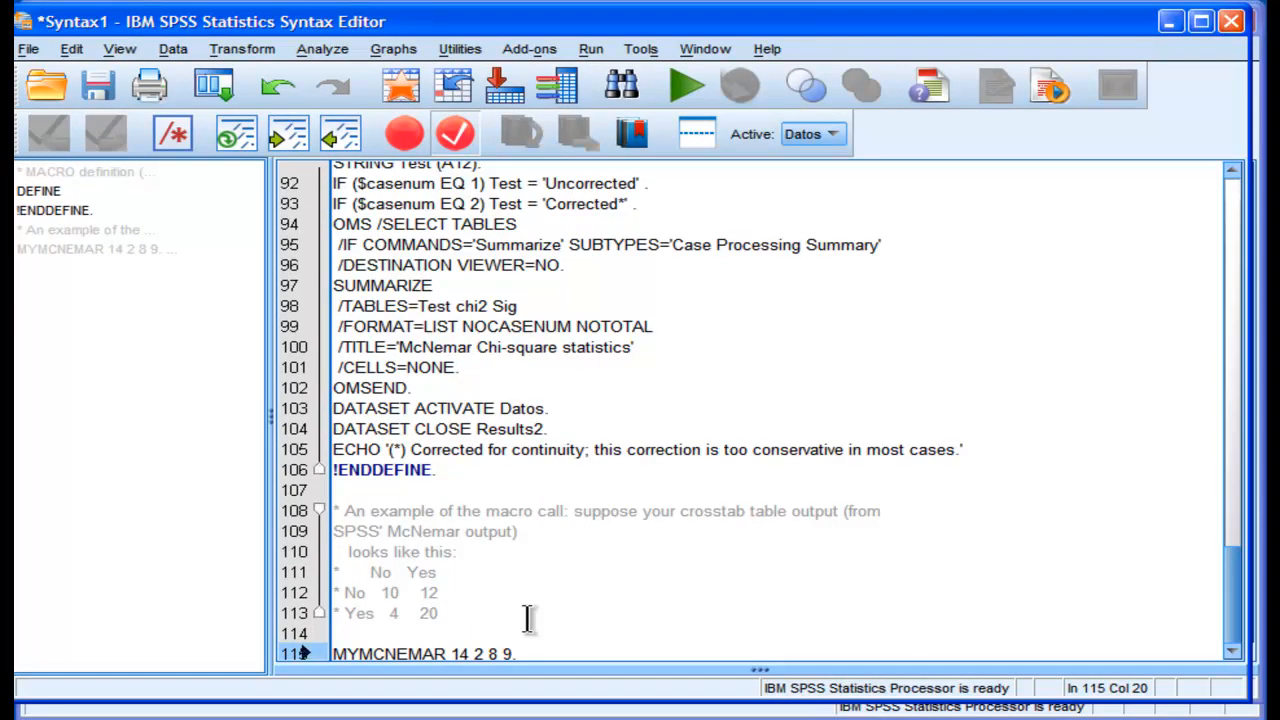
{"action": "mouse_move", "coordinate": [1145, 585]}
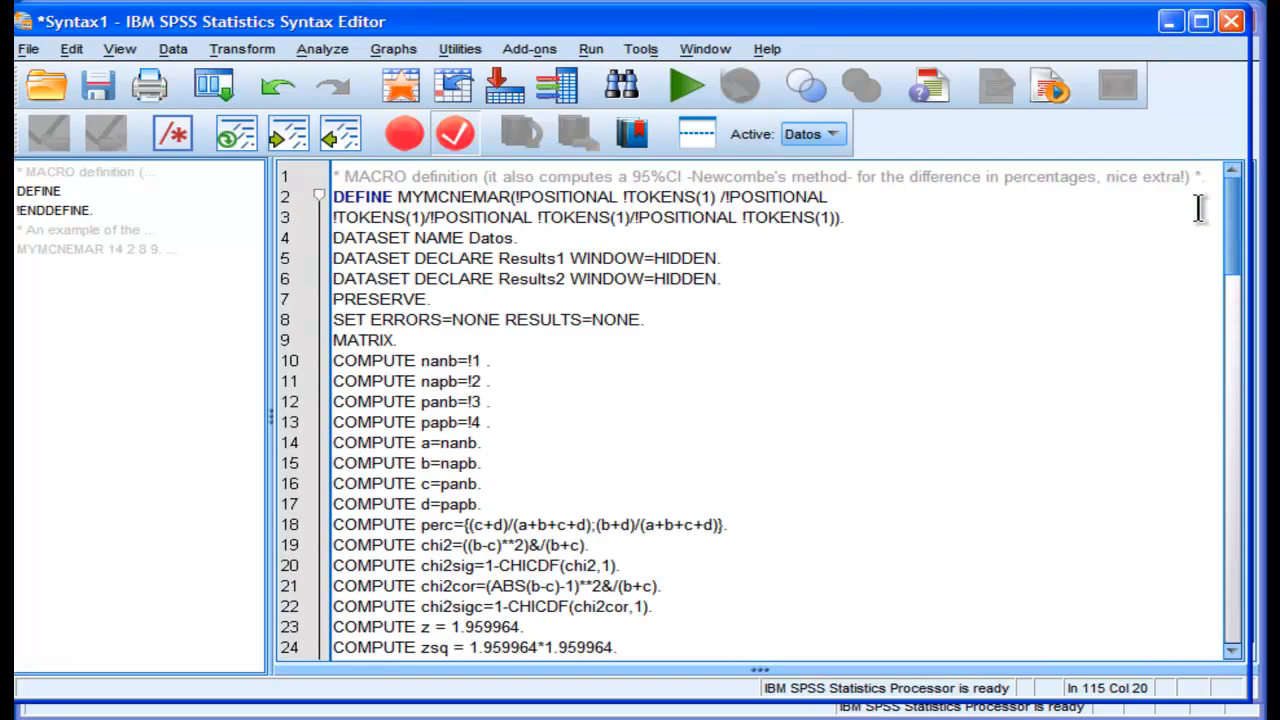
{"action": "scroll", "scroll_direction": "down", "scroll_amount": 3}
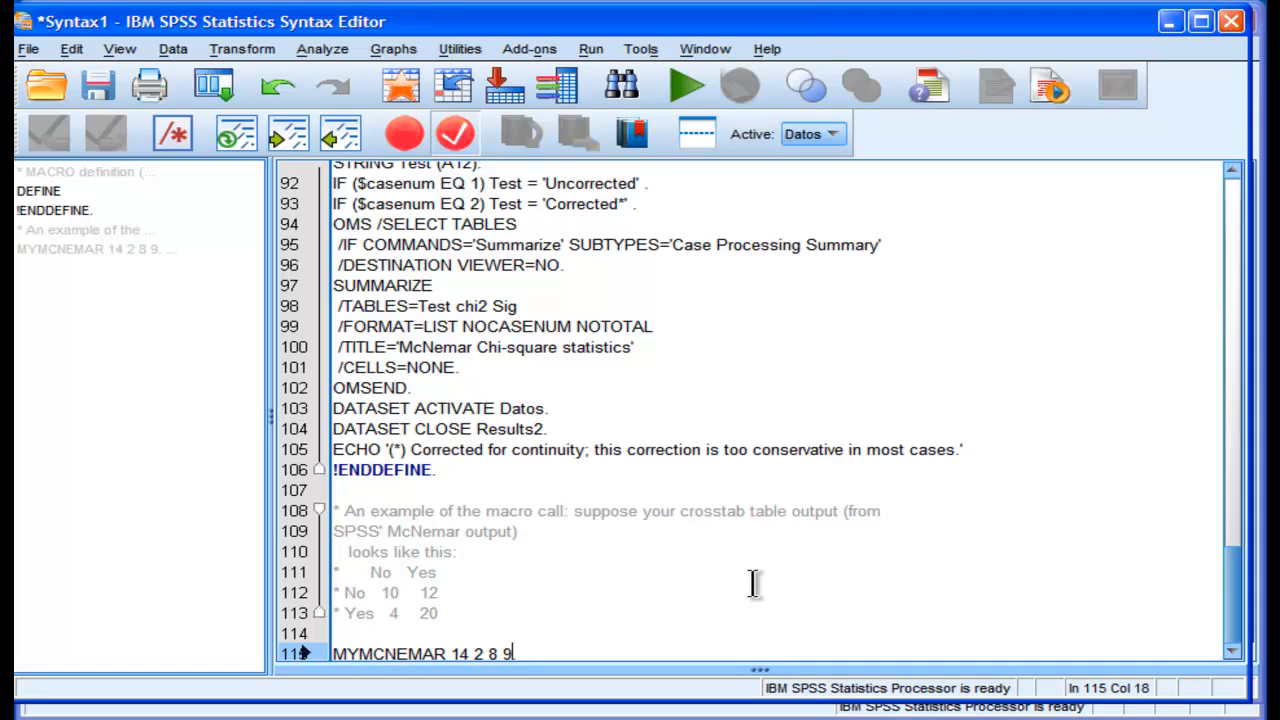
{"action": "left_click", "coordinate": [688, 84]}
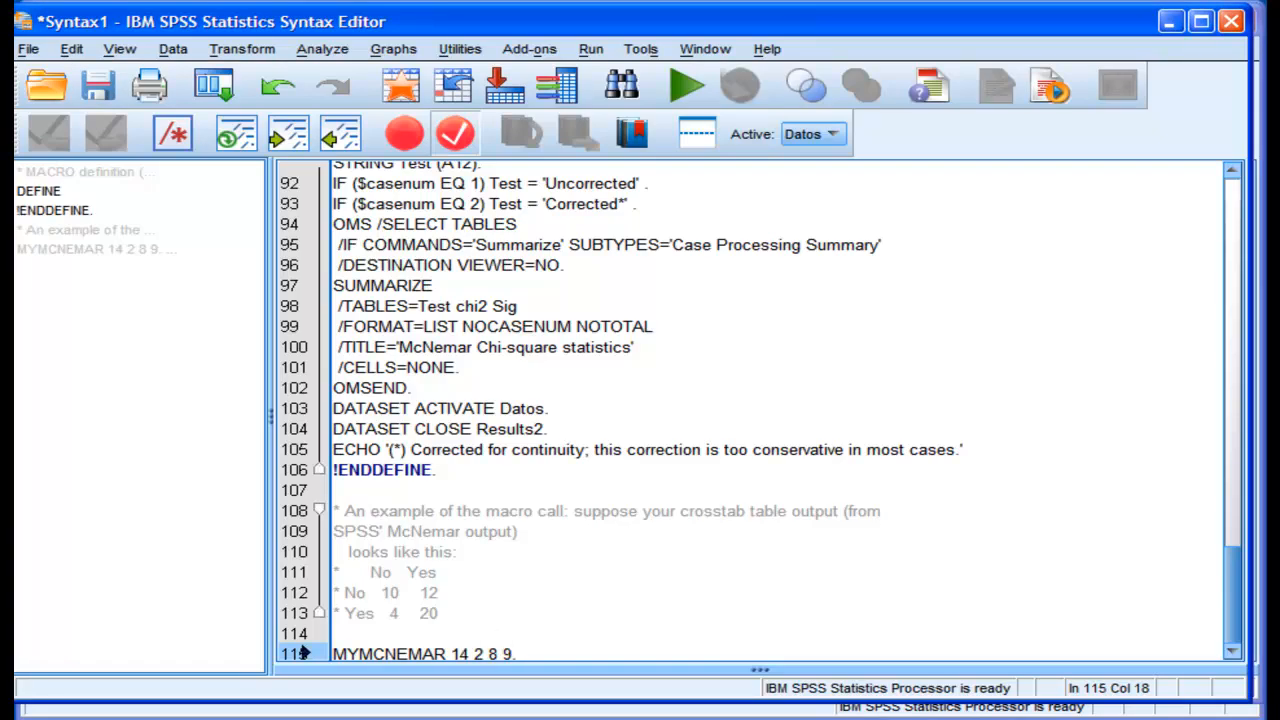
{"action": "left_click", "coordinate": [696, 84]}
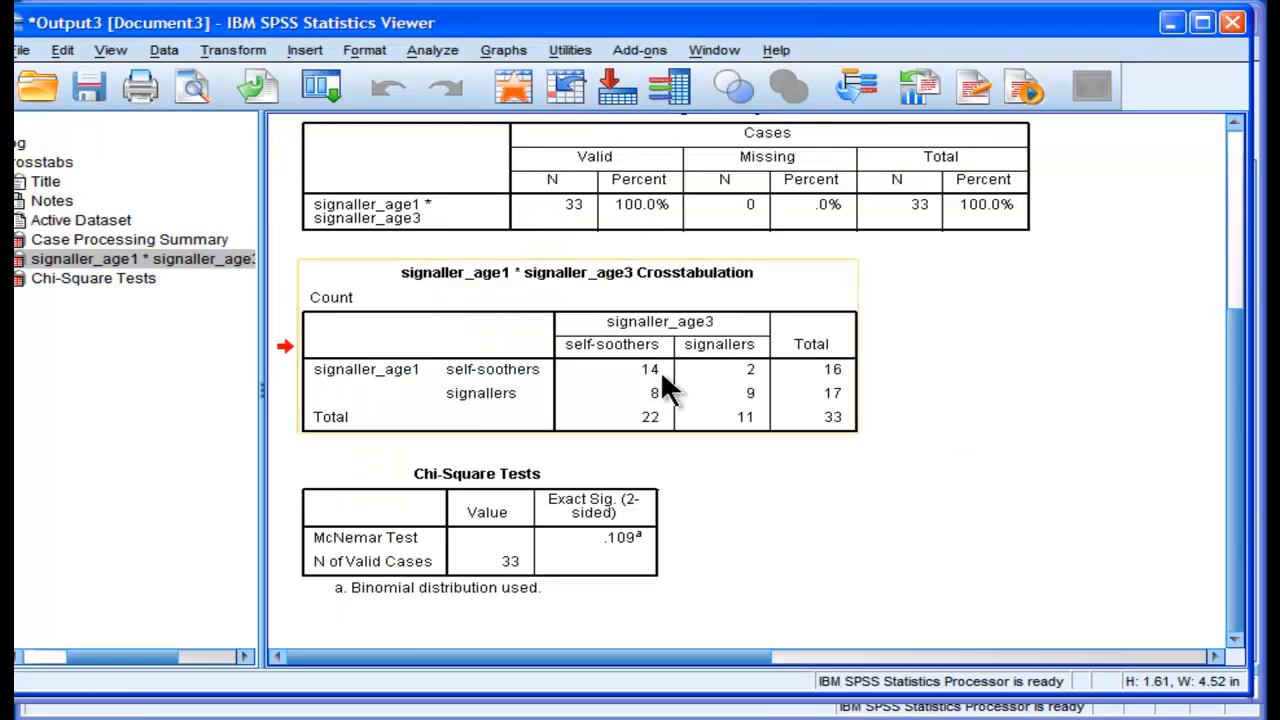
{"action": "mouse_move", "coordinate": [757, 427]}
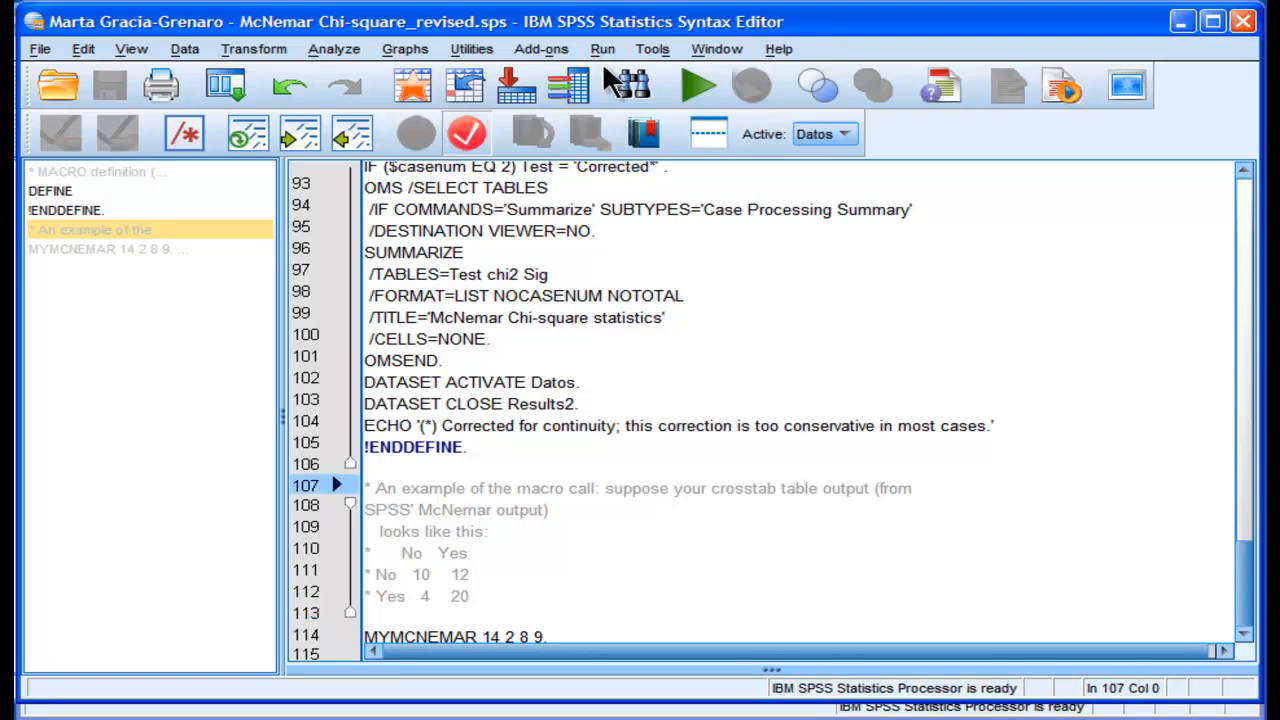
Step: Run all the macro syntax and scroll to the 95%CI and McNemar chi-square tables
{"action": "left_click", "coordinate": [602, 49]}
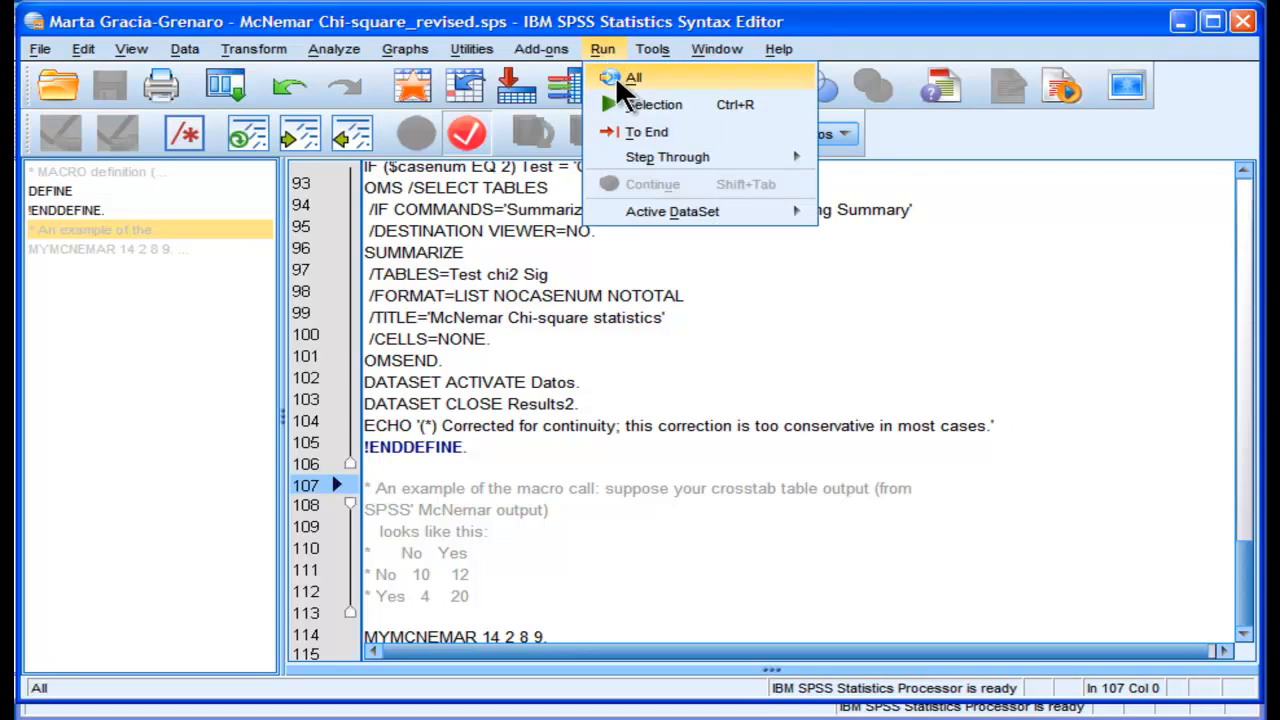
{"action": "left_click", "coordinate": [635, 77]}
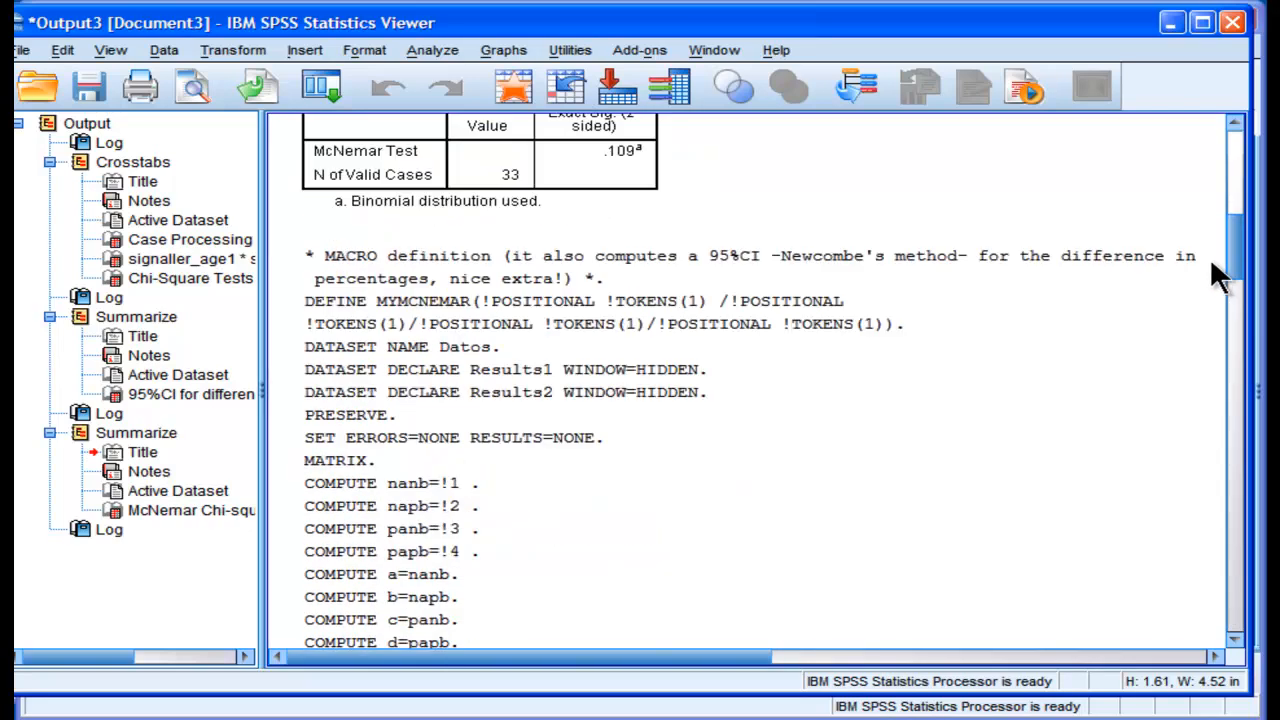
{"action": "scroll", "scroll_direction": "down", "scroll_amount": 3}
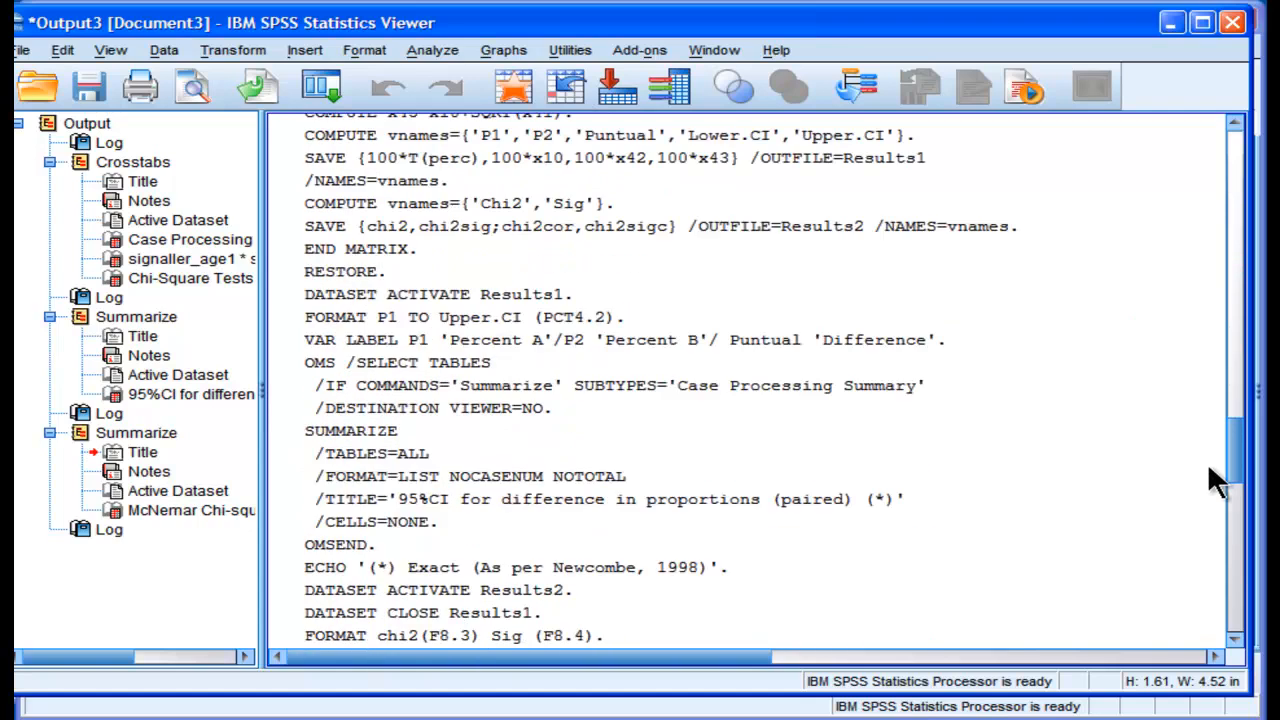
{"action": "scroll", "scroll_direction": "down", "scroll_amount": 3}
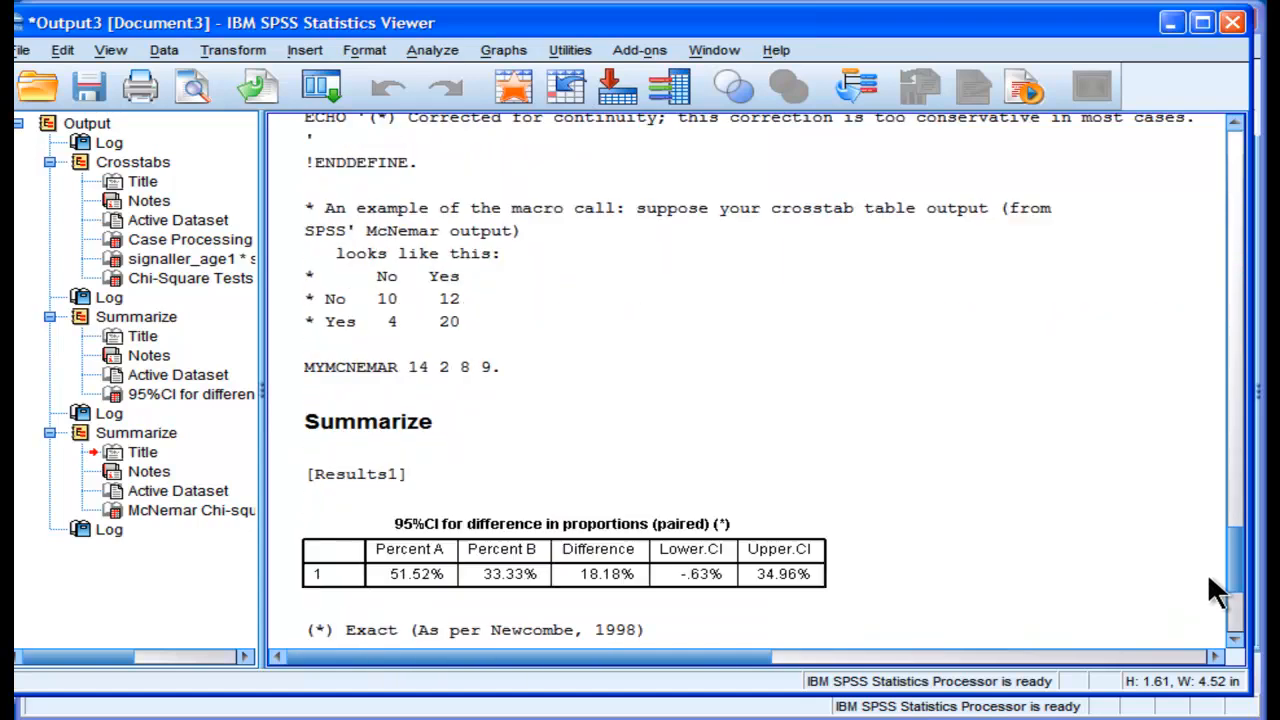
{"action": "scroll", "scroll_direction": "down", "scroll_amount": 3}
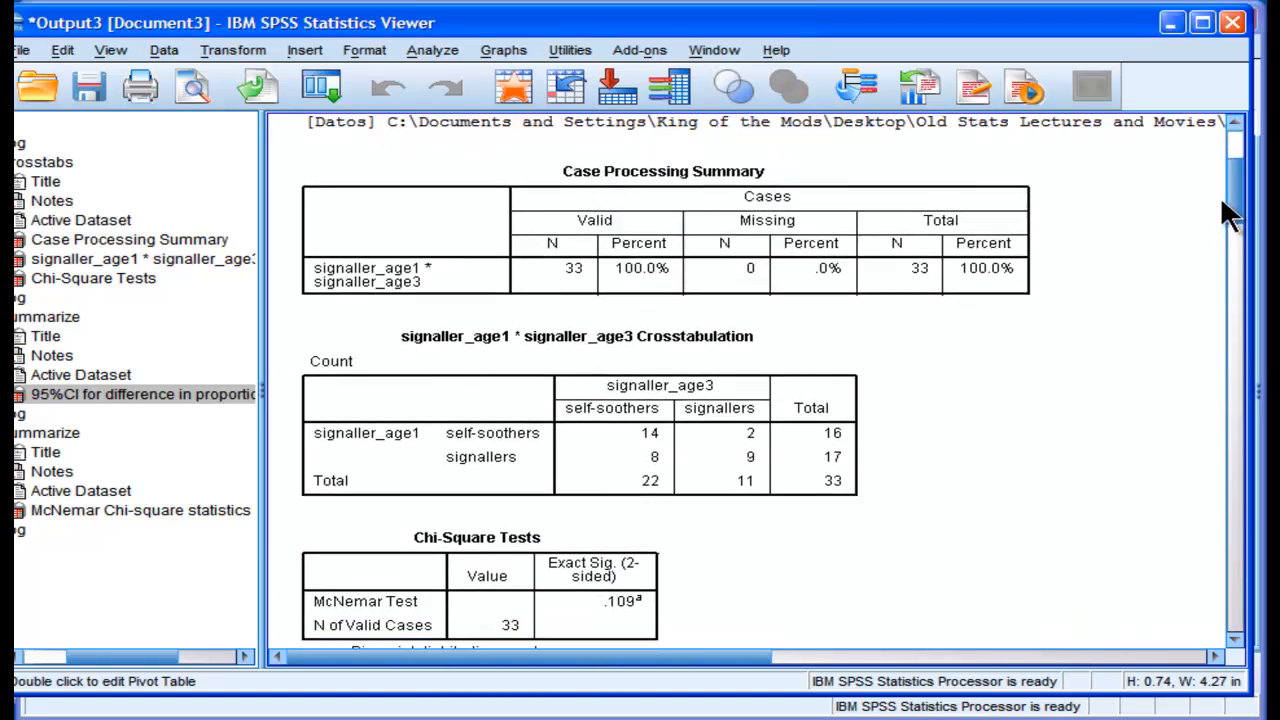
{"action": "scroll", "scroll_direction": "down", "scroll_amount": 3}
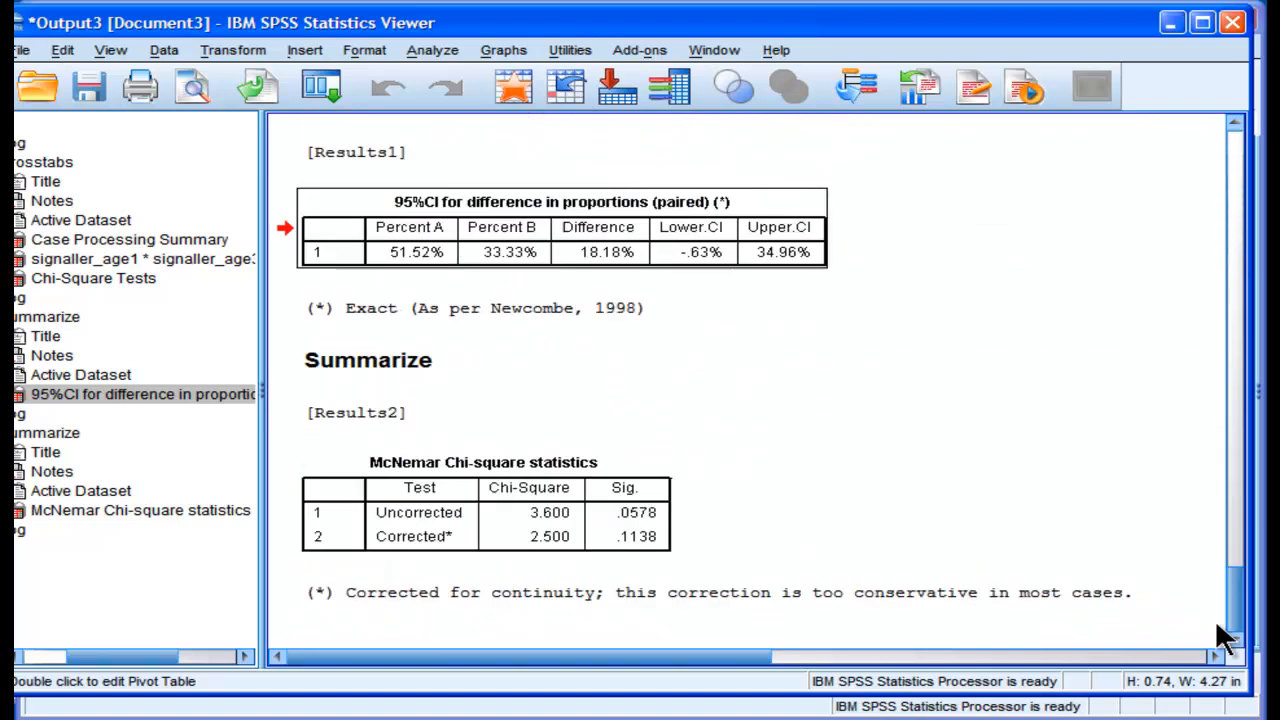
Step: Rerun Crosstabs with row and column percentages added to the cells
{"action": "left_click", "coordinate": [434, 50]}
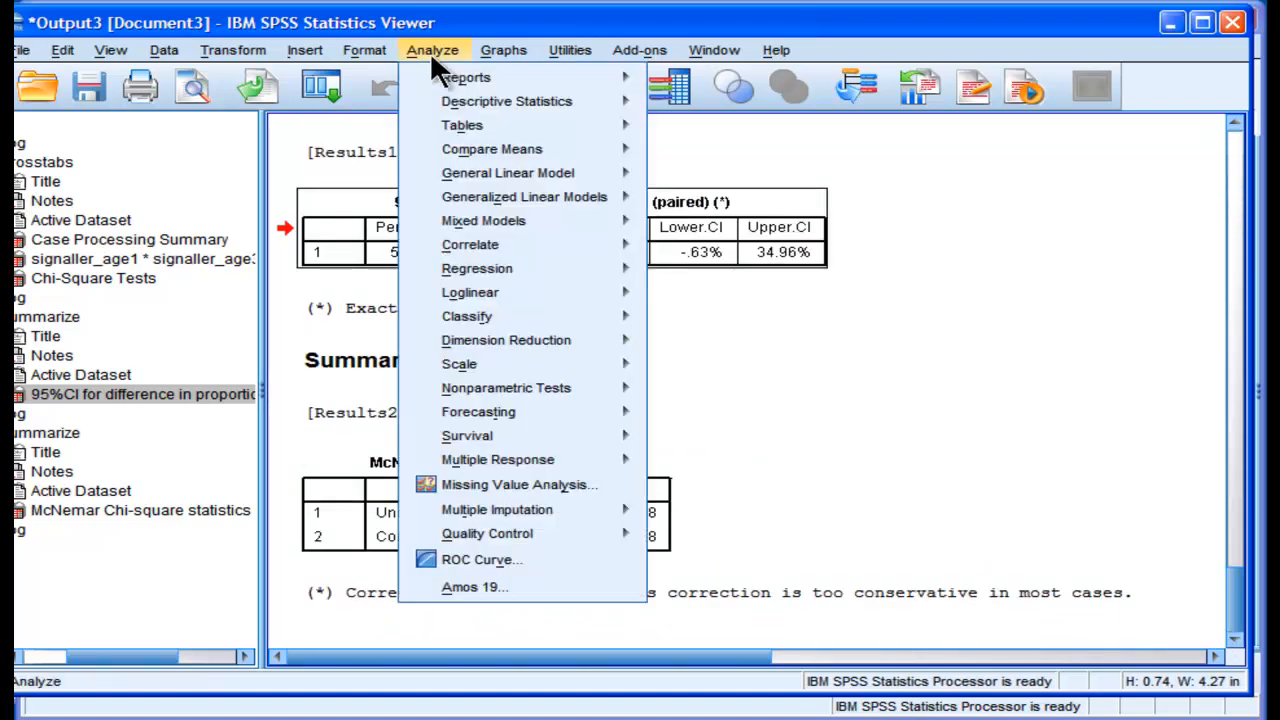
{"action": "mouse_move", "coordinate": [506, 101]}
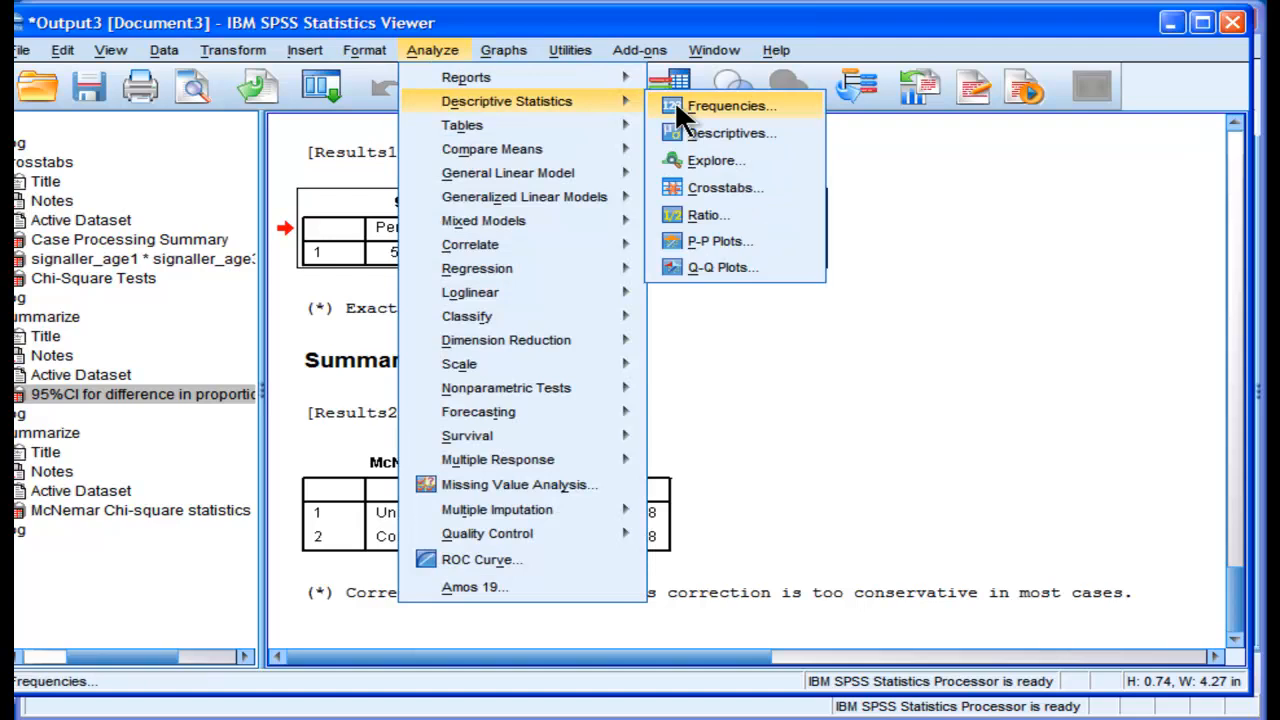
{"action": "left_click", "coordinate": [725, 188]}
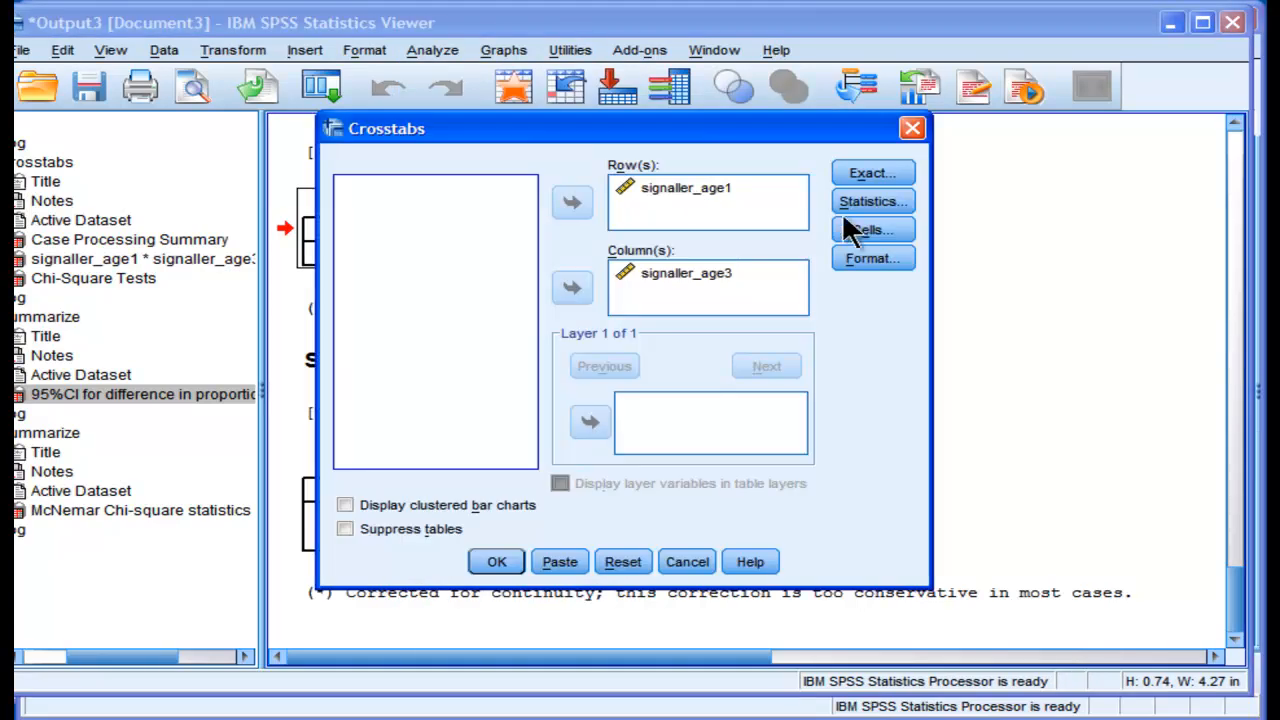
{"action": "left_click", "coordinate": [872, 201]}
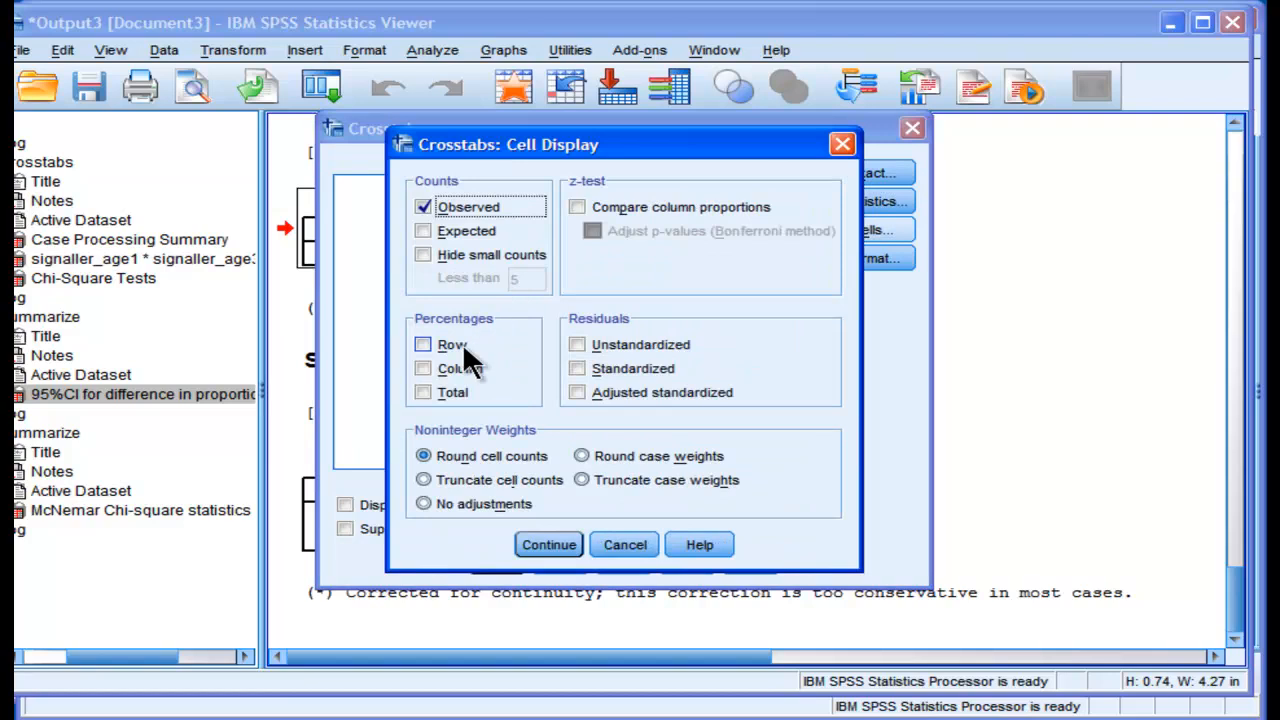
{"action": "left_click", "coordinate": [548, 544]}
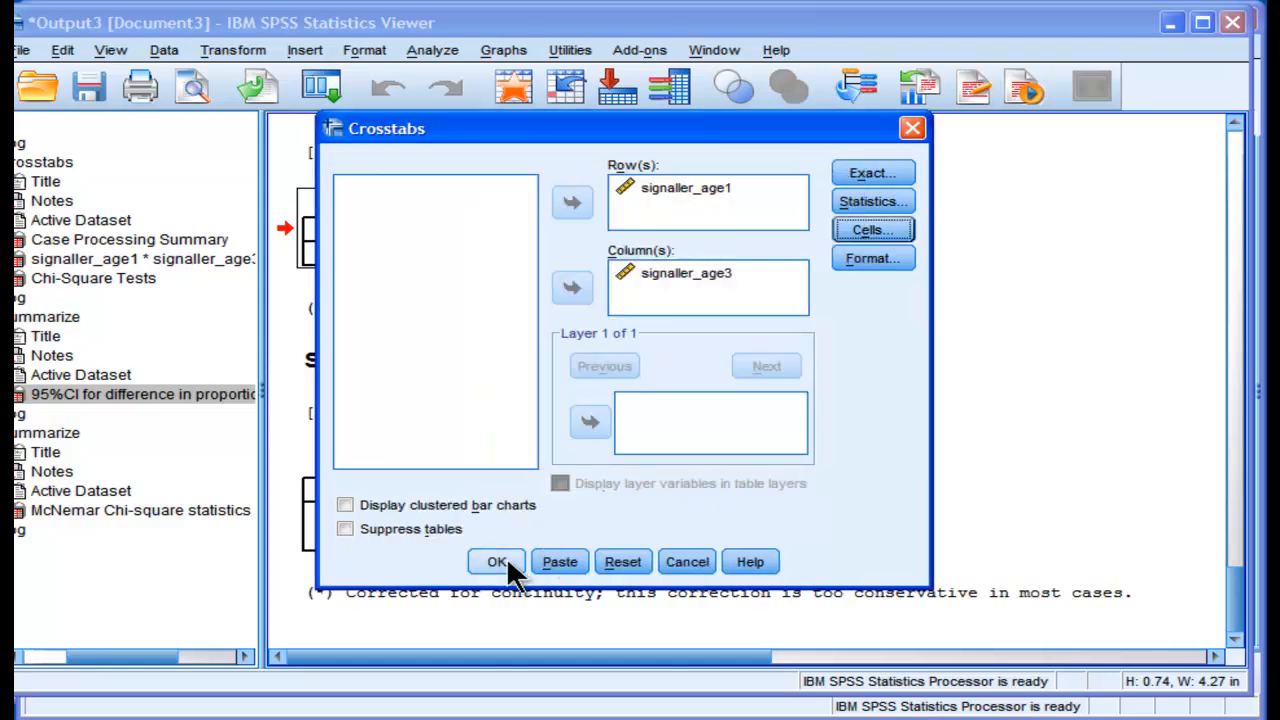
{"action": "left_click", "coordinate": [496, 561]}
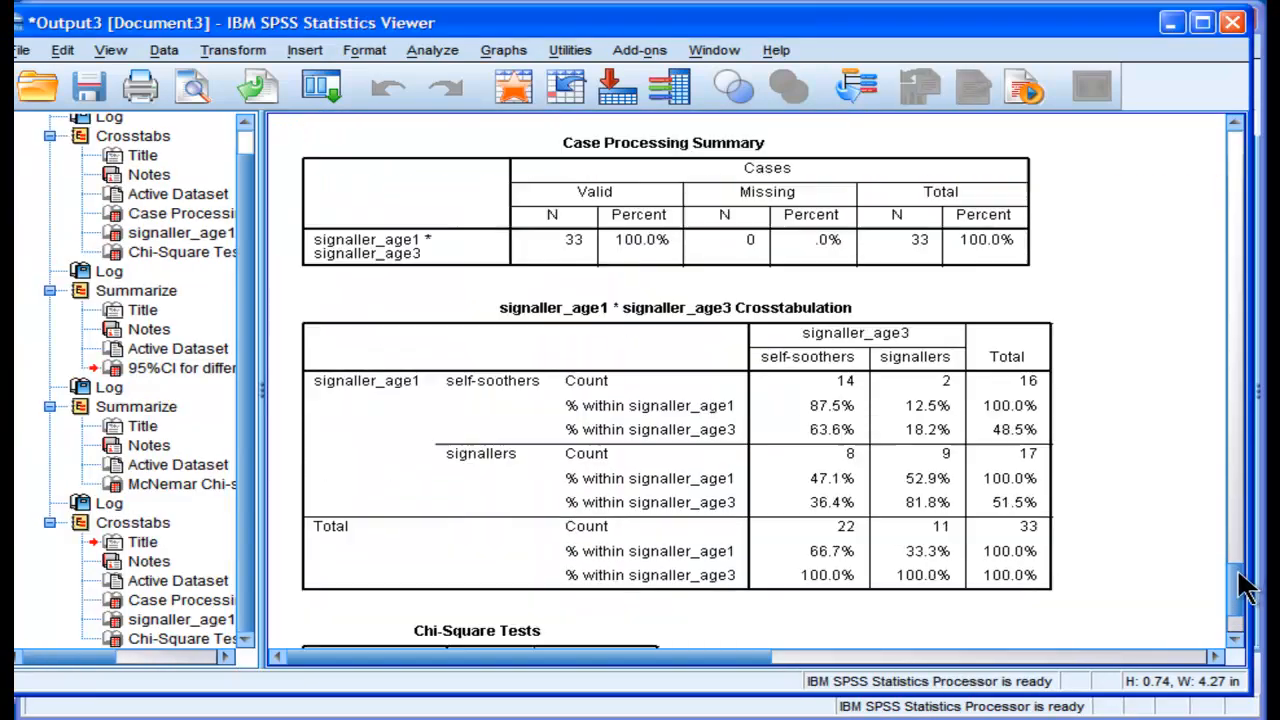
Step: Scroll the Viewer to the 95%CI table showing 18.18% (-.63% to 34.96%)
{"action": "scroll", "scroll_direction": "down", "scroll_amount": 3}
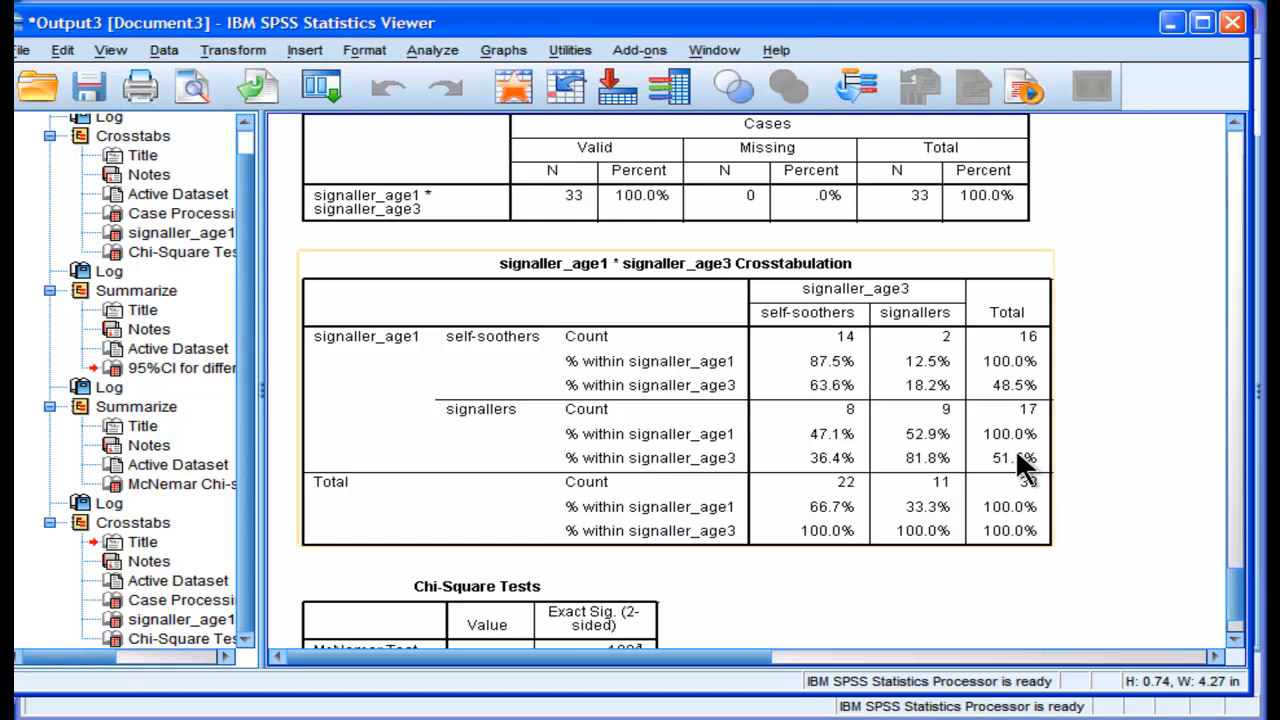
{"action": "mouse_move", "coordinate": [1020, 477]}
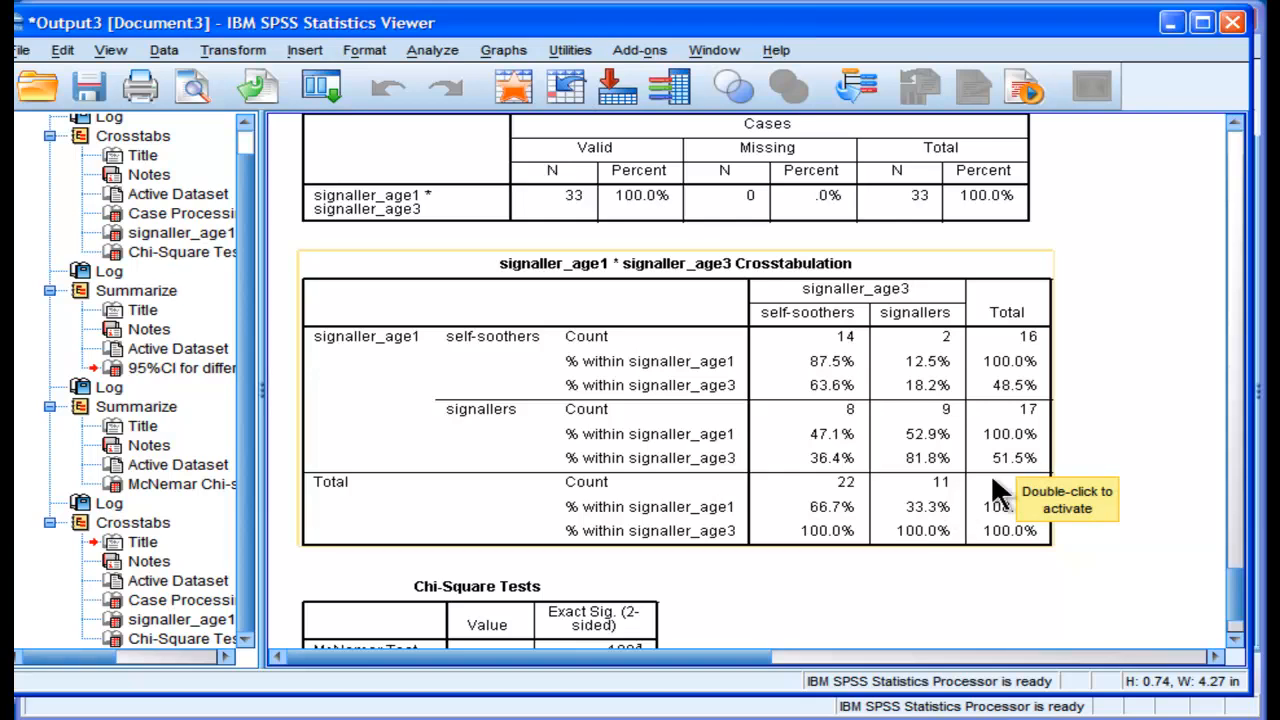
{"action": "mouse_move", "coordinate": [413, 360]}
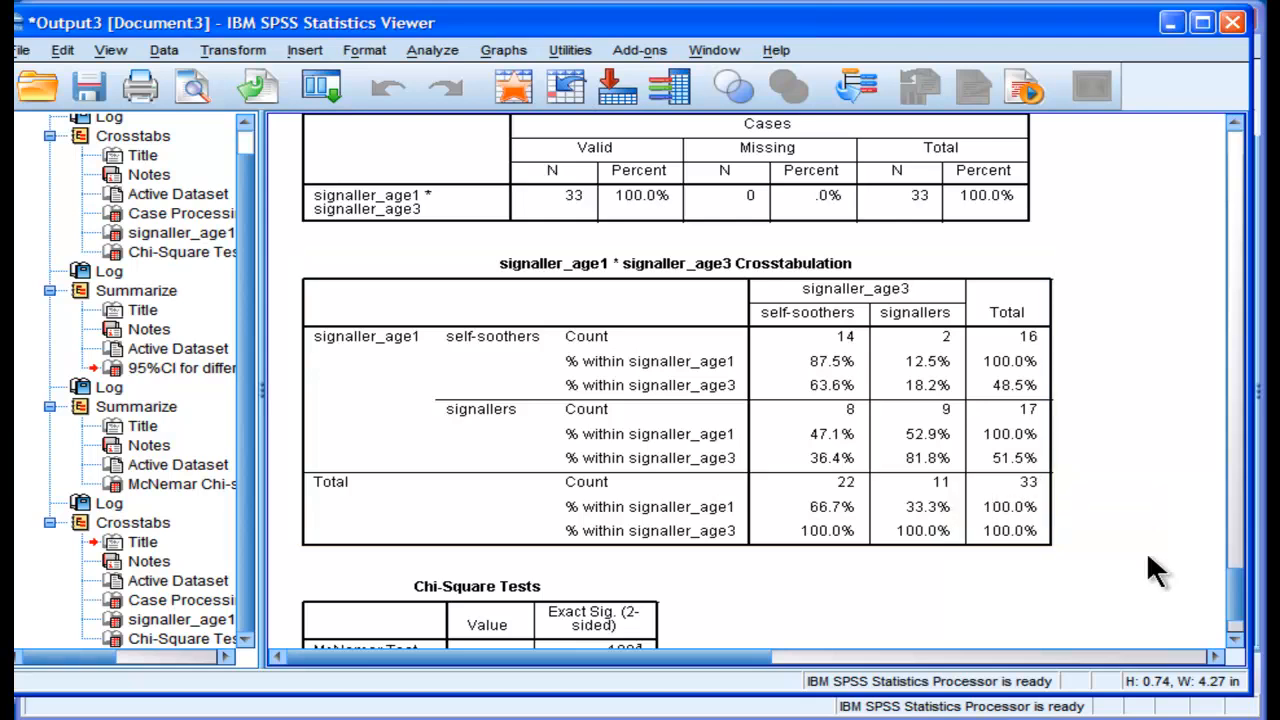
{"action": "scroll", "scroll_direction": "down", "scroll_amount": 3}
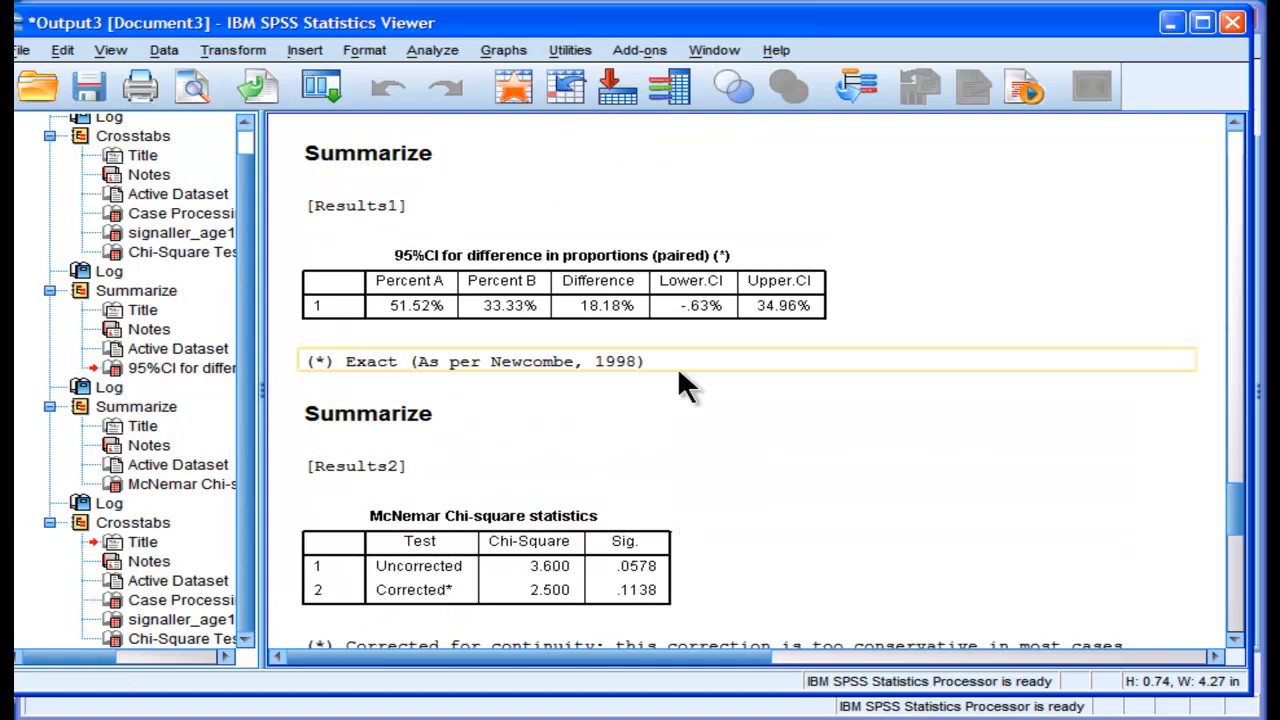
Step: Jump to the McNemar Chi-square statistics table via the output outline
{"action": "left_click", "coordinate": [504, 305]}
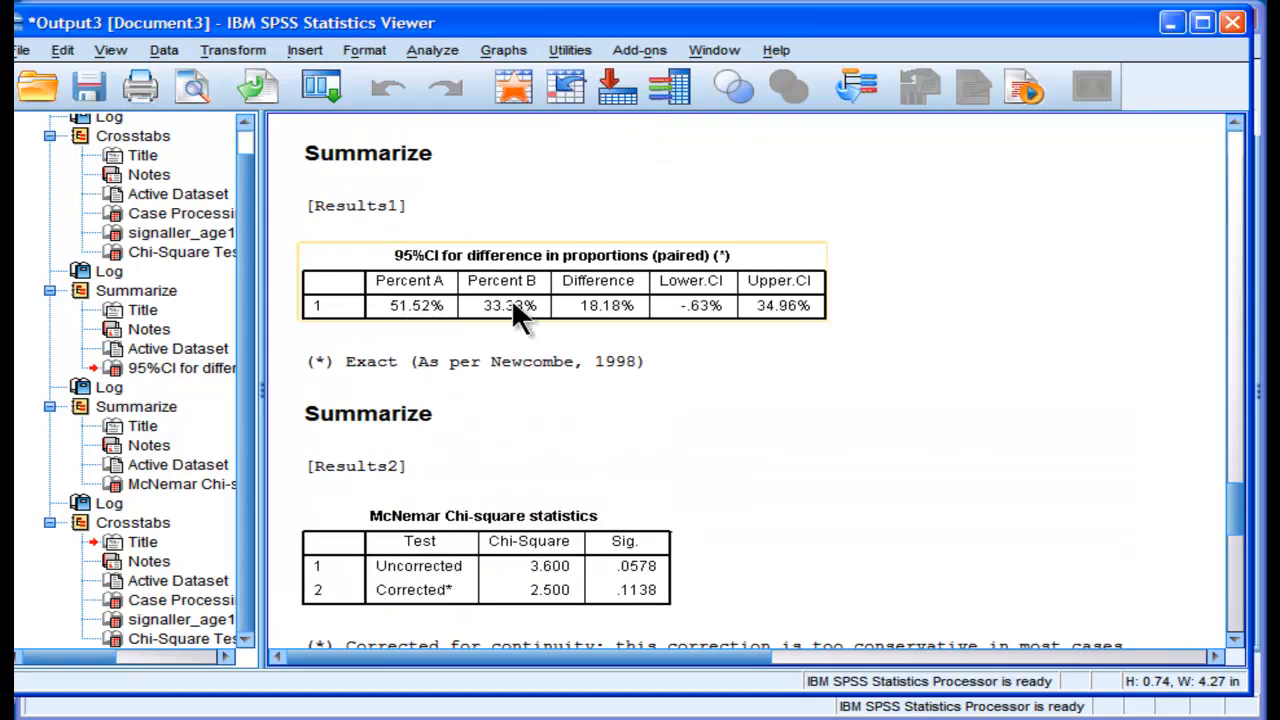
{"action": "mouse_move", "coordinate": [600, 318]}
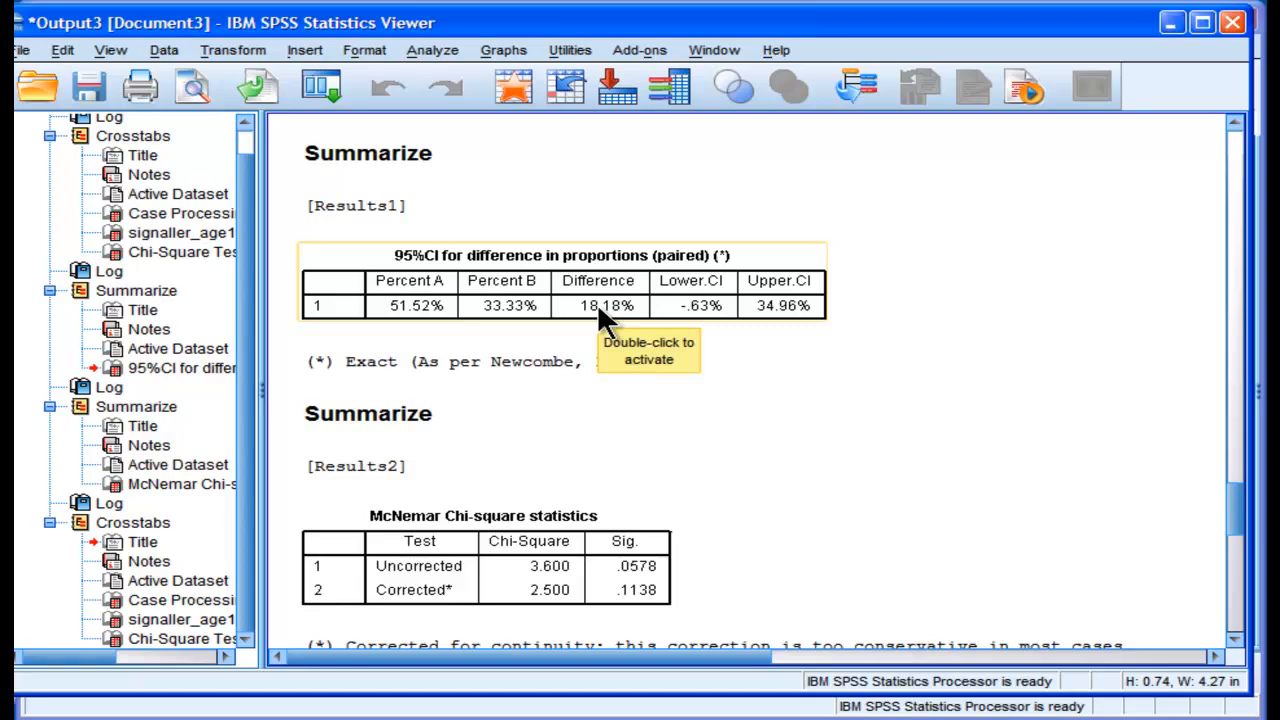
{"action": "mouse_move", "coordinate": [507, 325]}
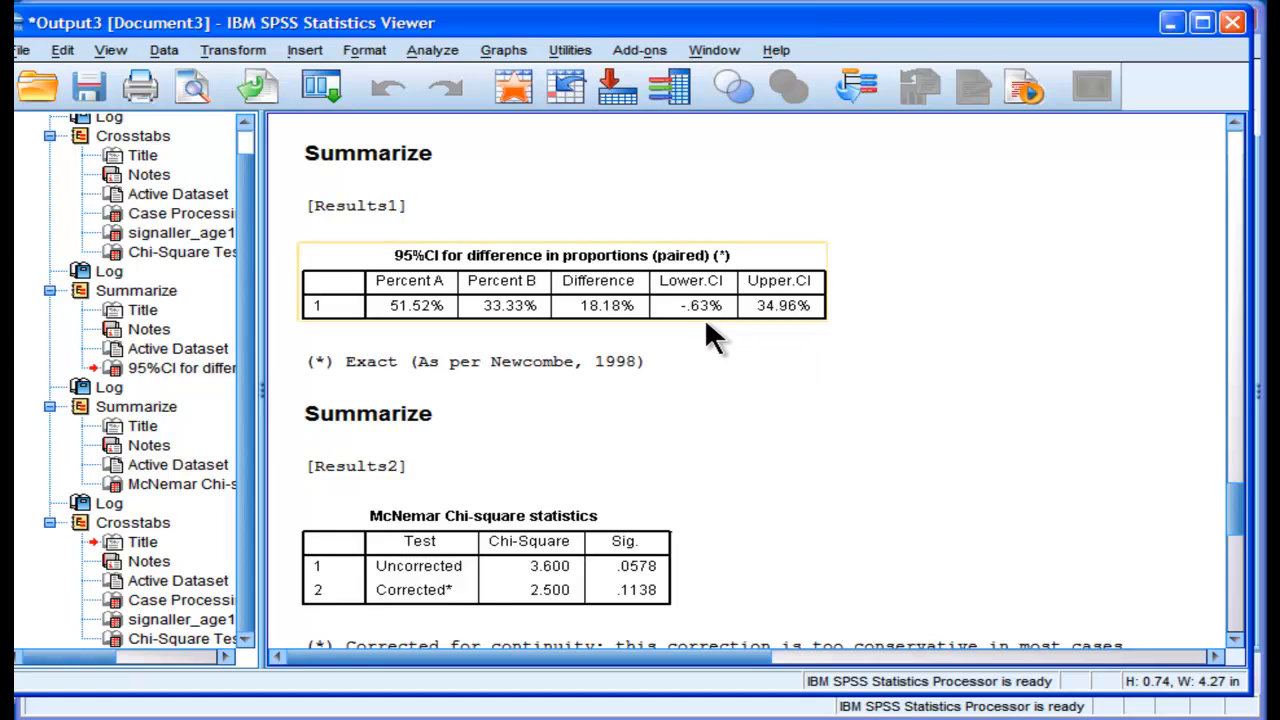
{"action": "mouse_move", "coordinate": [712, 332]}
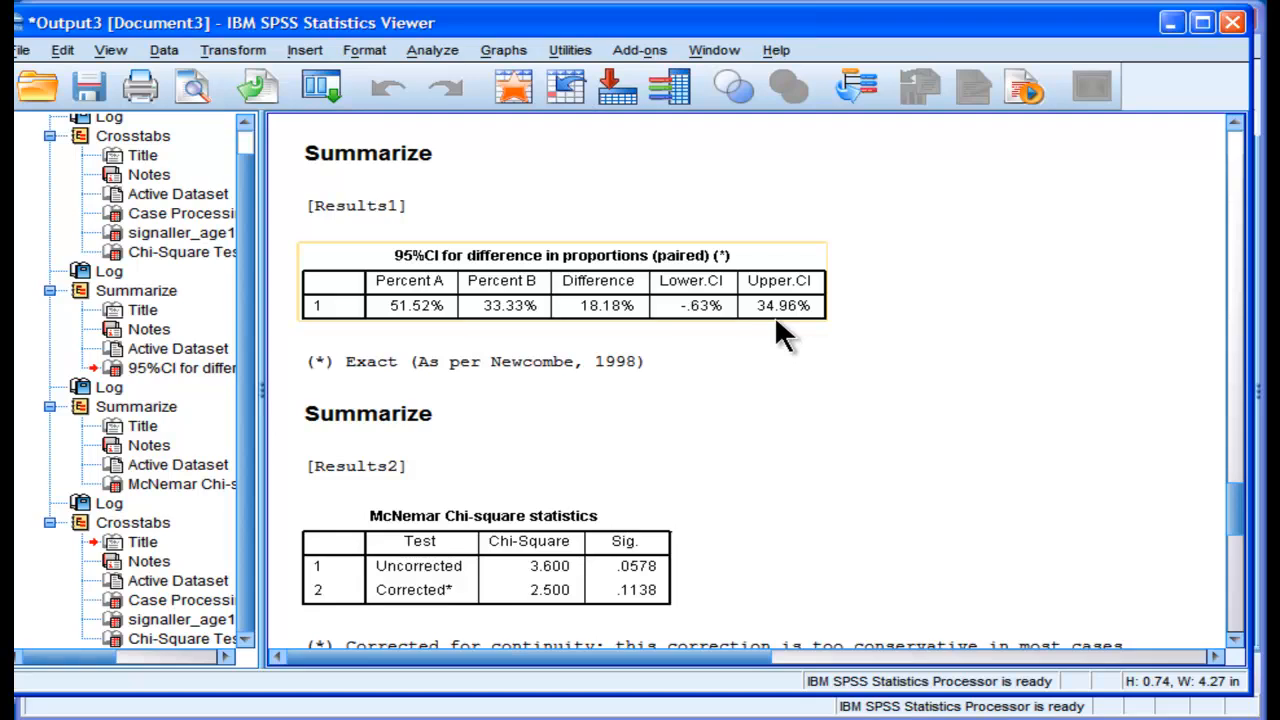
{"action": "mouse_move", "coordinate": [395, 325]}
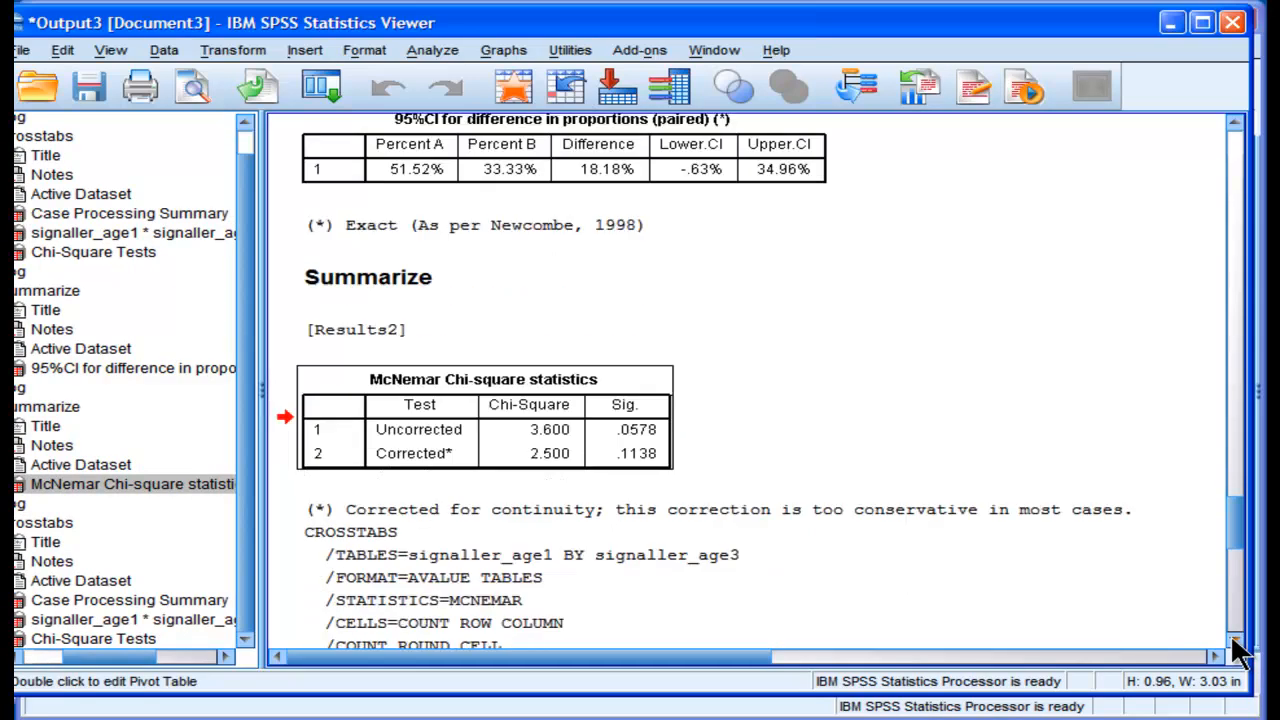
{"action": "mouse_move", "coordinate": [685, 480]}
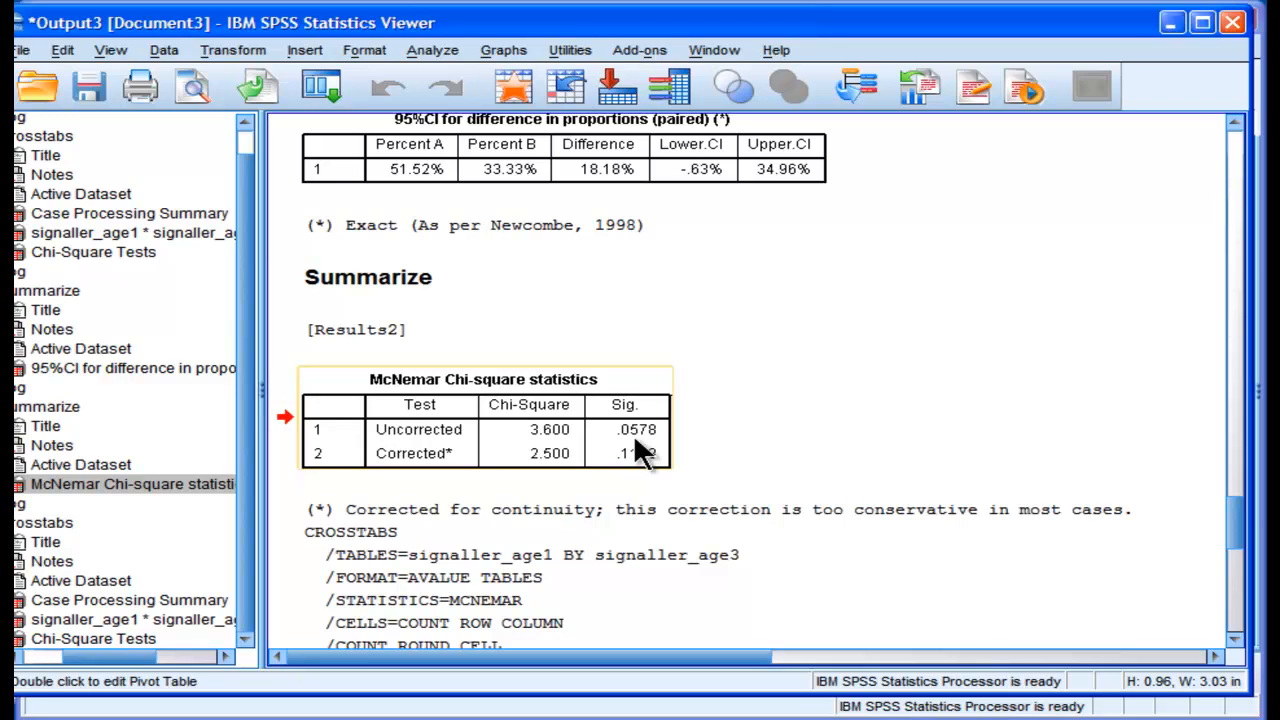
{"action": "mouse_move", "coordinate": [652, 450]}
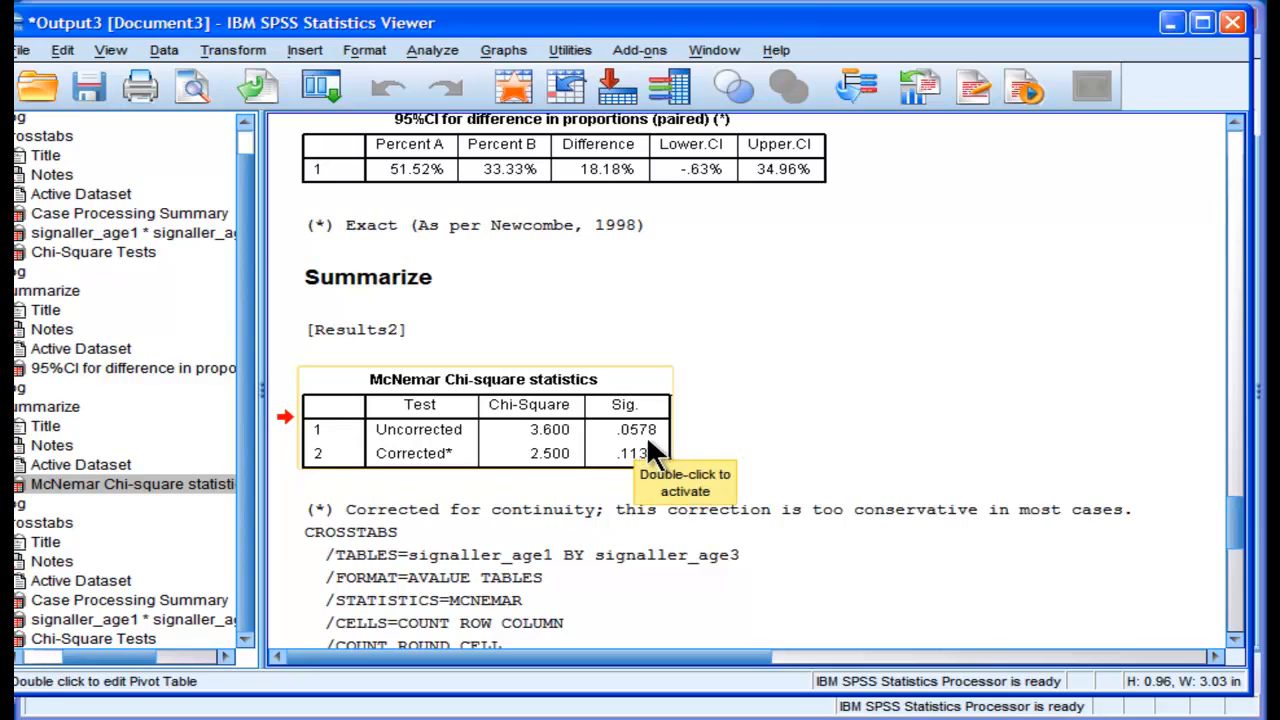
{"action": "mouse_move", "coordinate": [628, 465]}
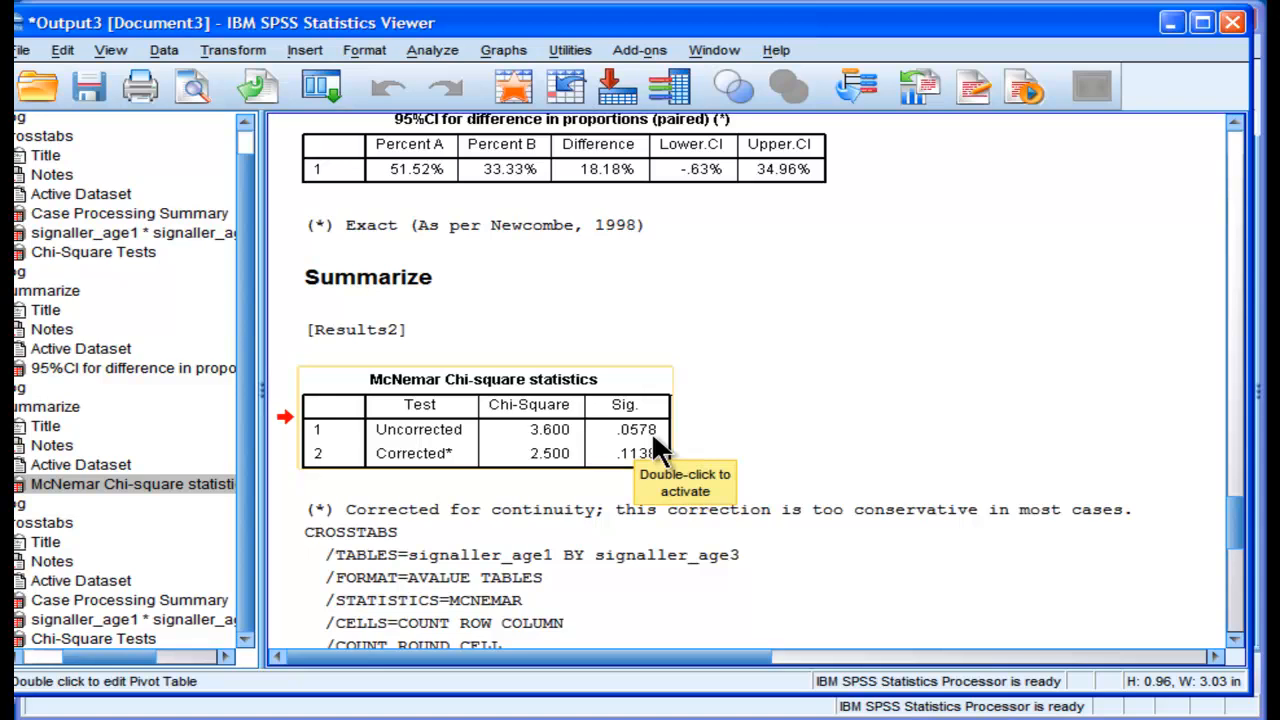
{"action": "mouse_move", "coordinate": [540, 473]}
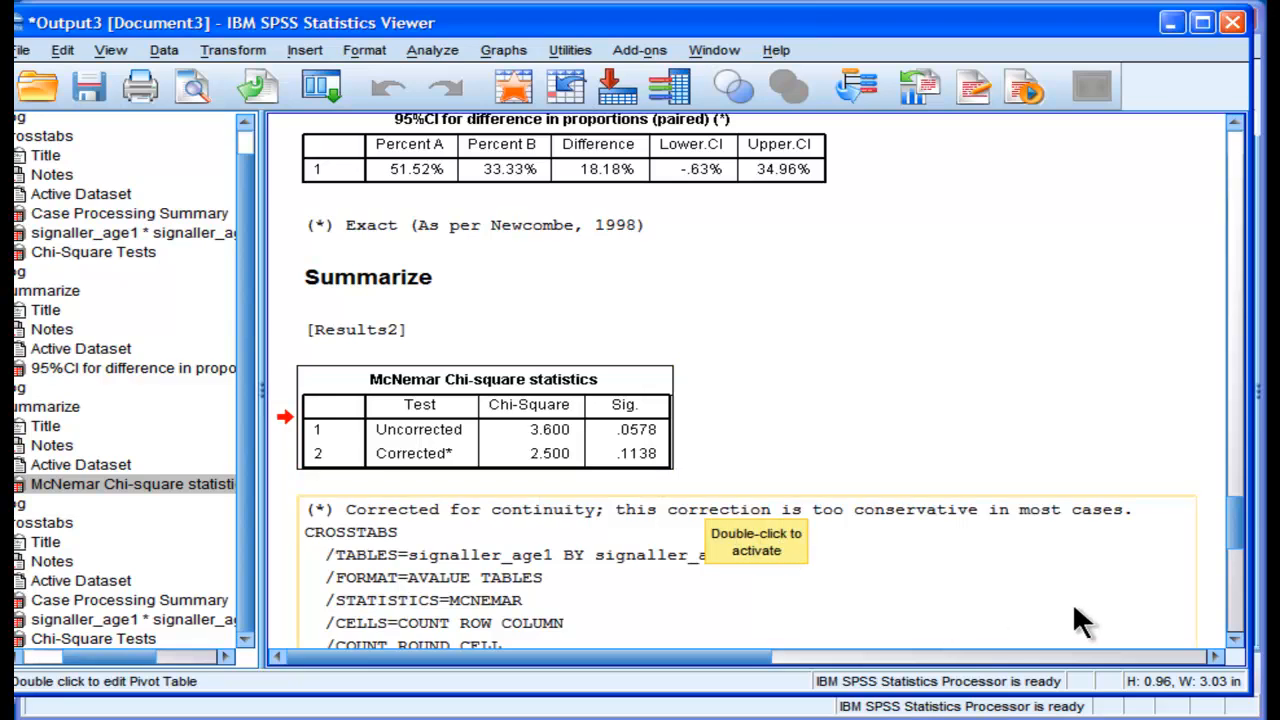
{"action": "scroll", "scroll_direction": "down", "scroll_amount": 3}
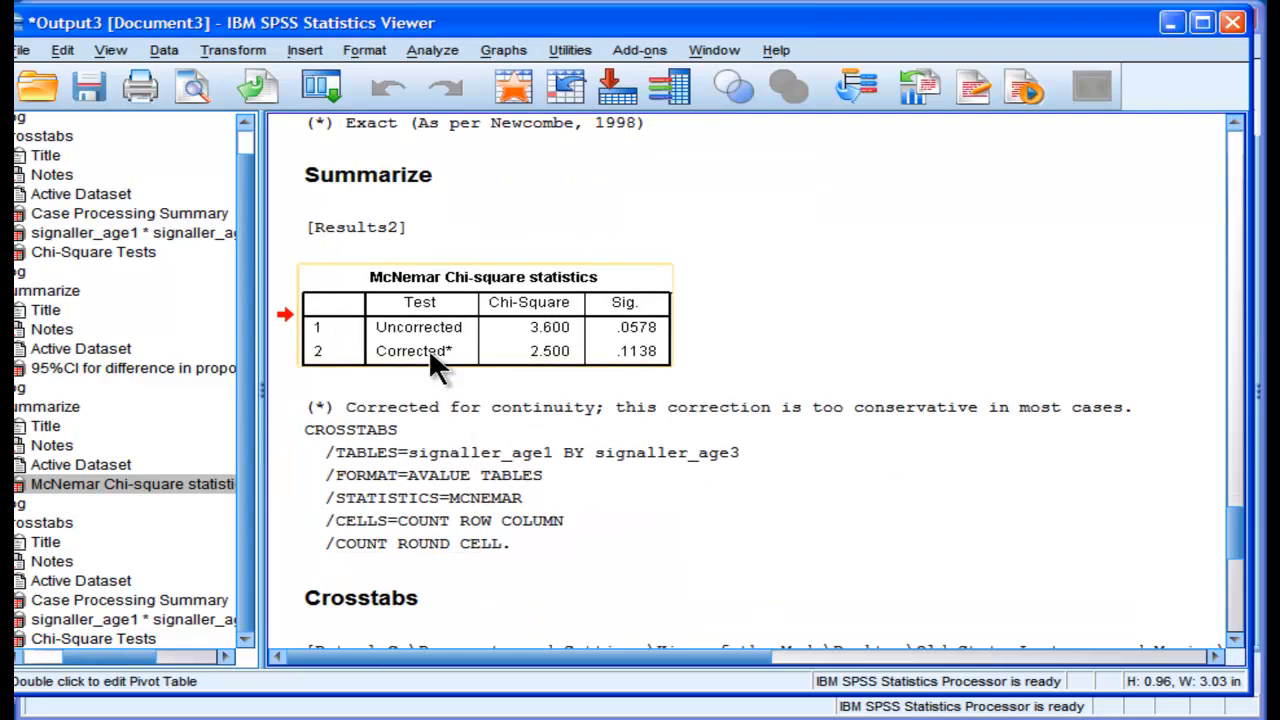
{"action": "mouse_move", "coordinate": [433, 360]}
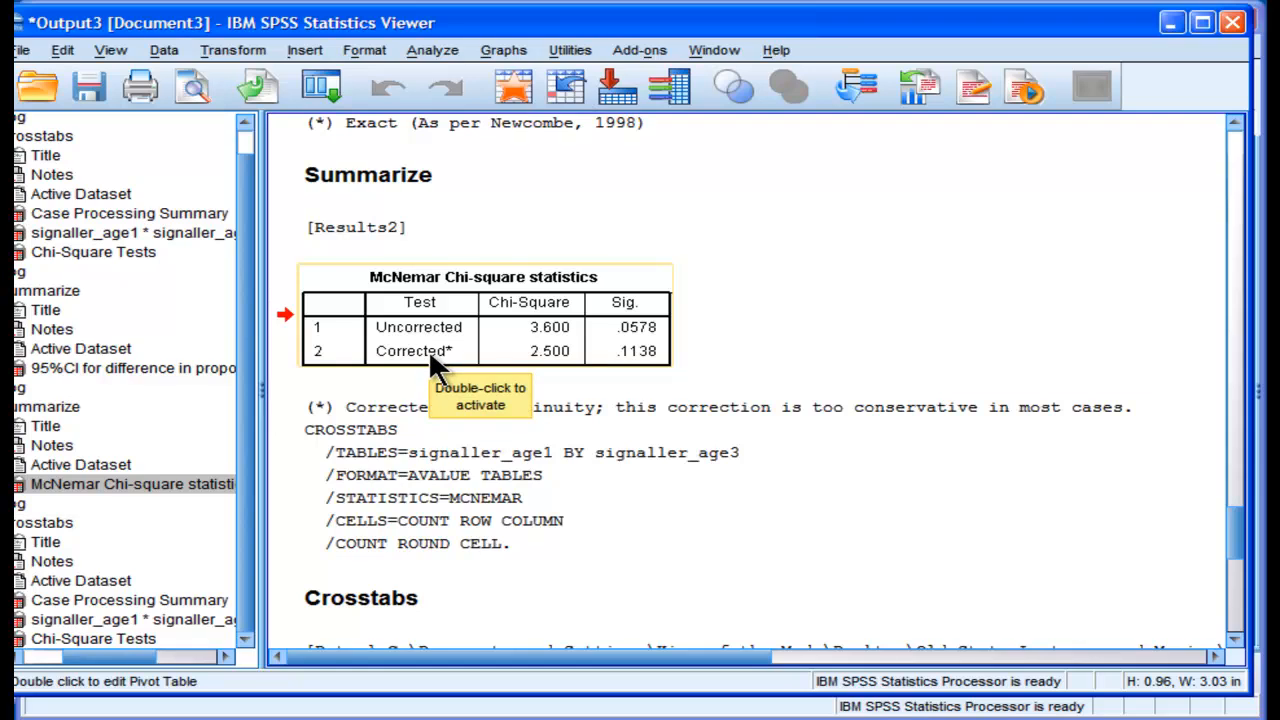
{"action": "mouse_move", "coordinate": [870, 640]}
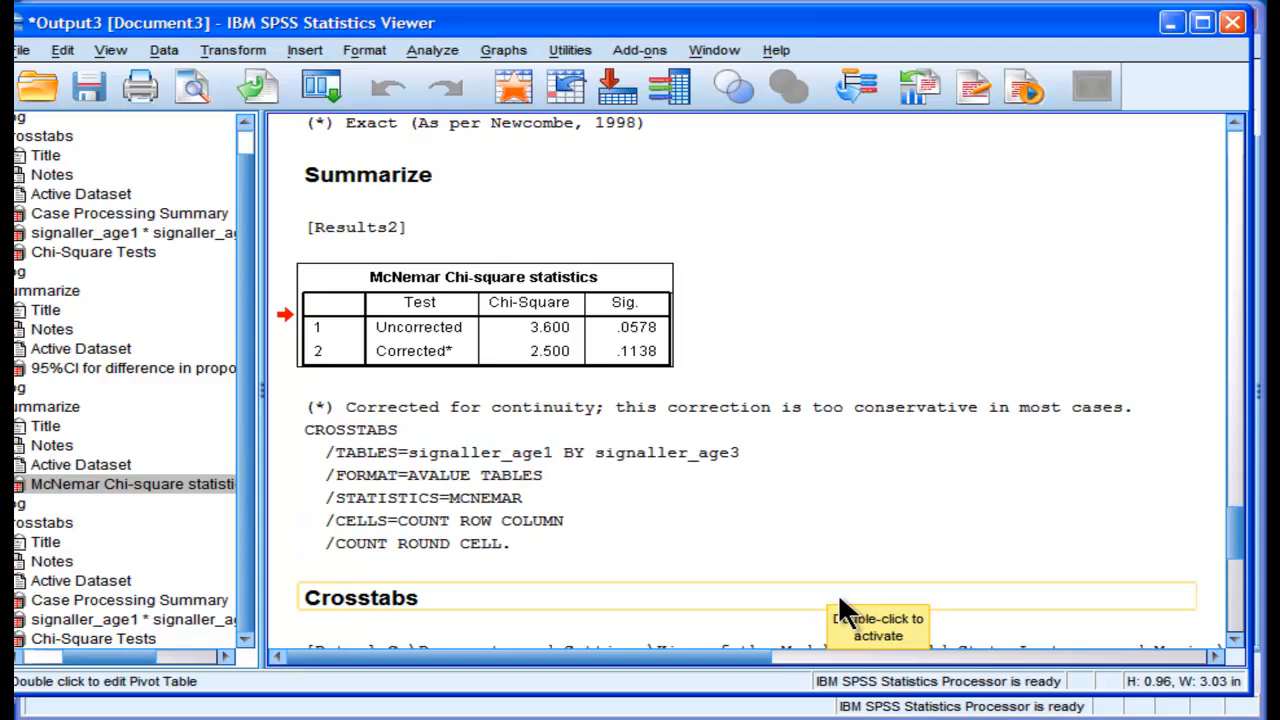
{"action": "mouse_move", "coordinate": [830, 582]}
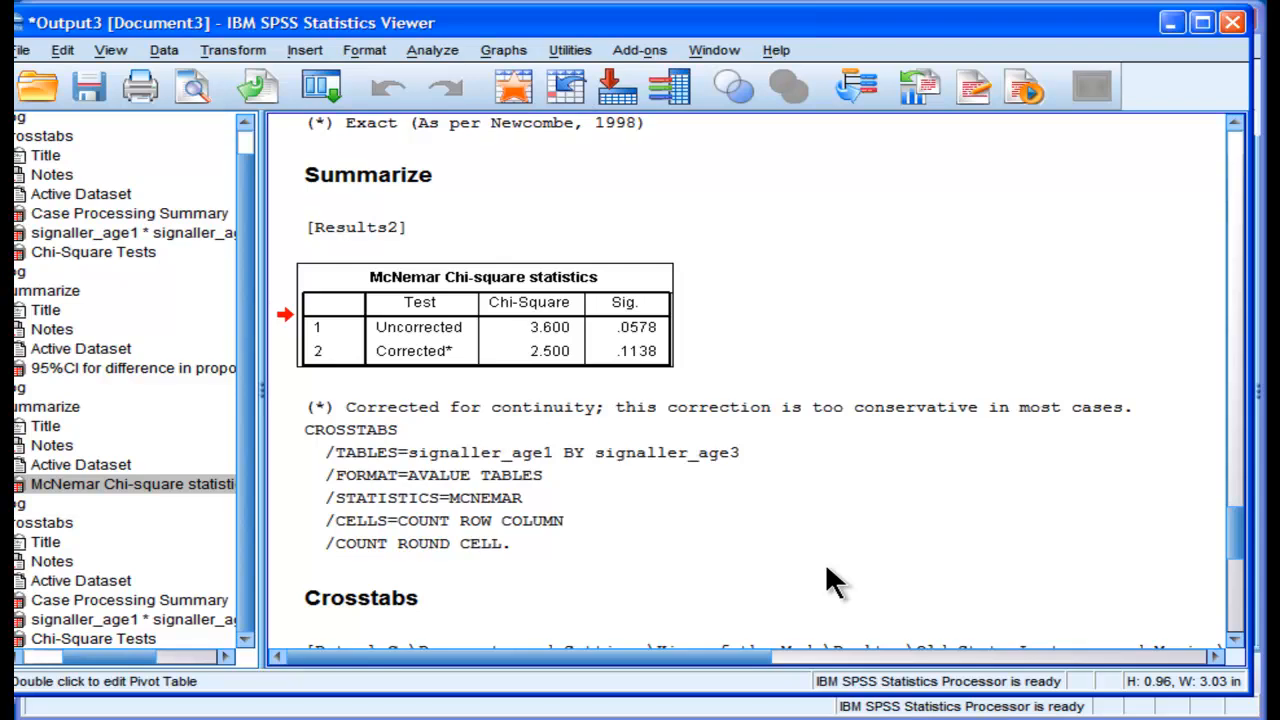
{"action": "left_click", "coordinate": [745, 497]}
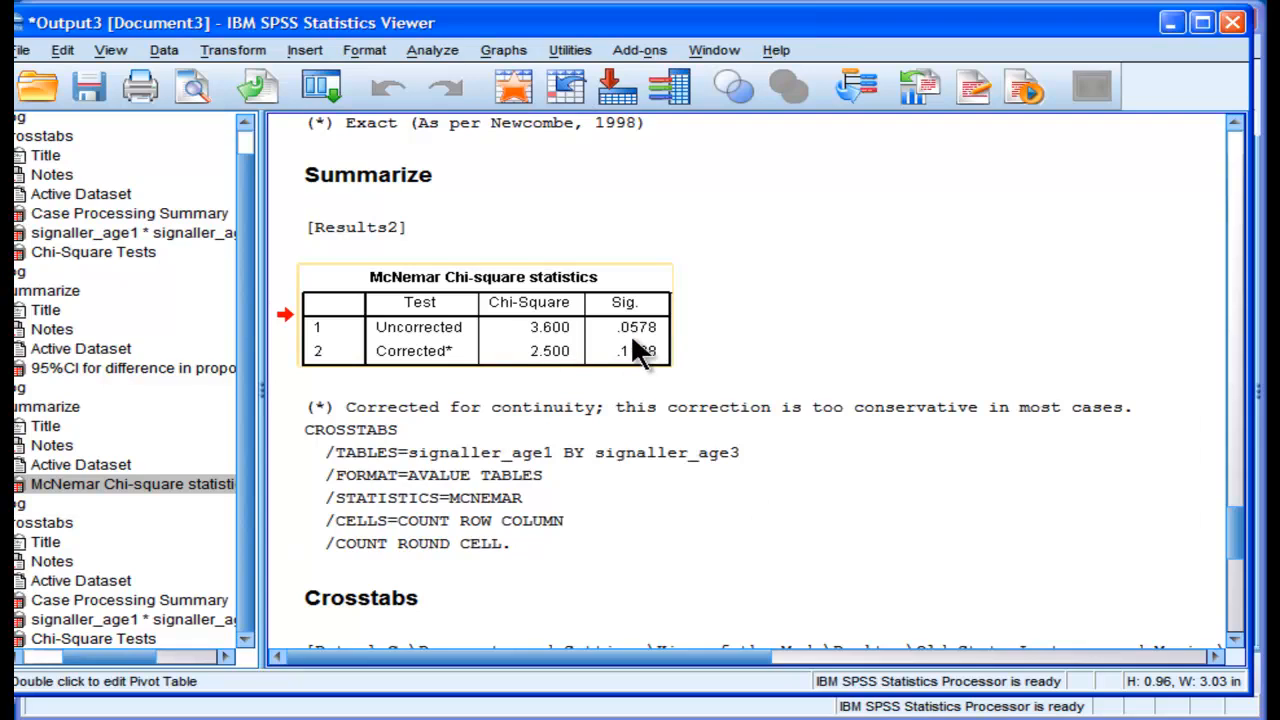
{"action": "mouse_move", "coordinate": [555, 345]}
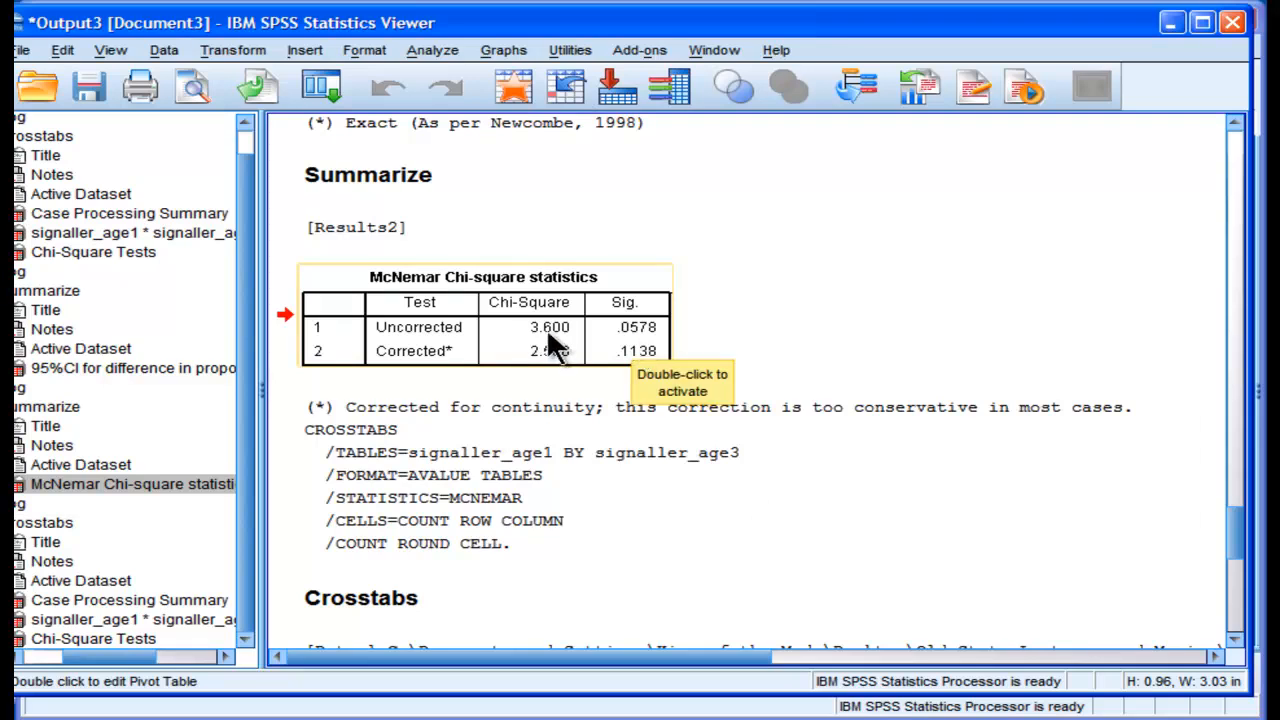
{"action": "mouse_move", "coordinate": [635, 345]}
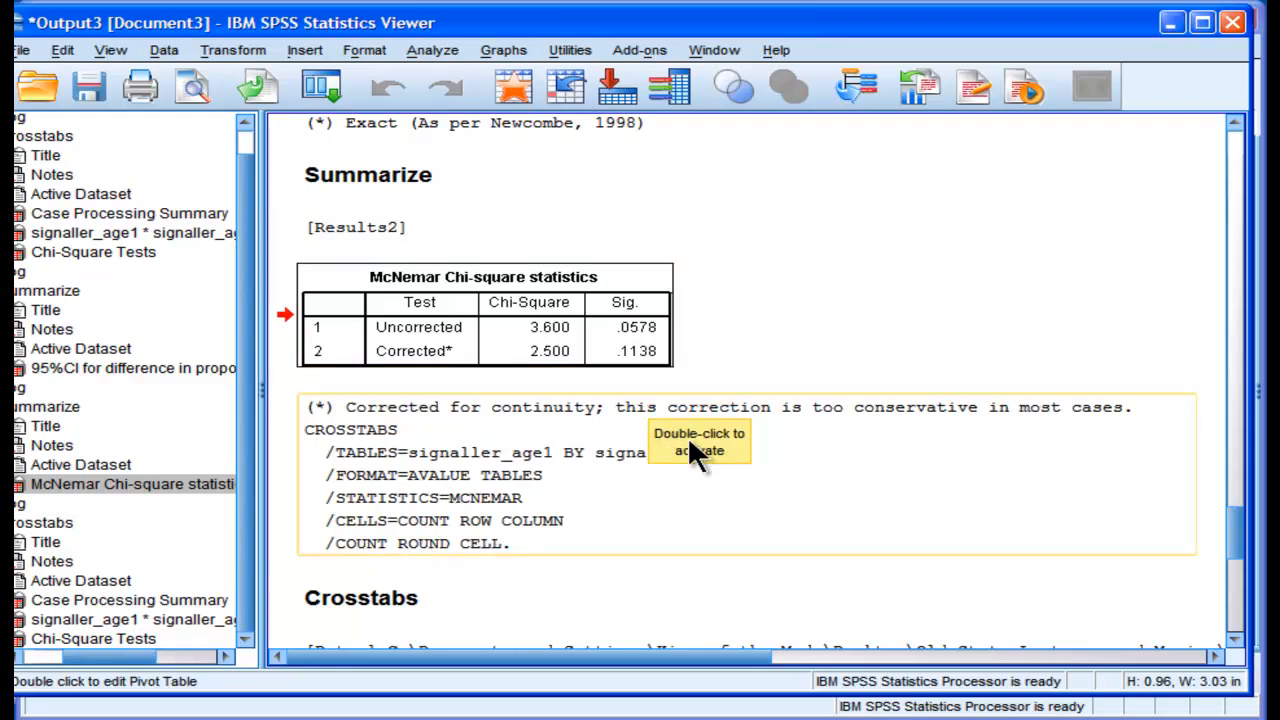
{"action": "mouse_move", "coordinate": [727, 407]}
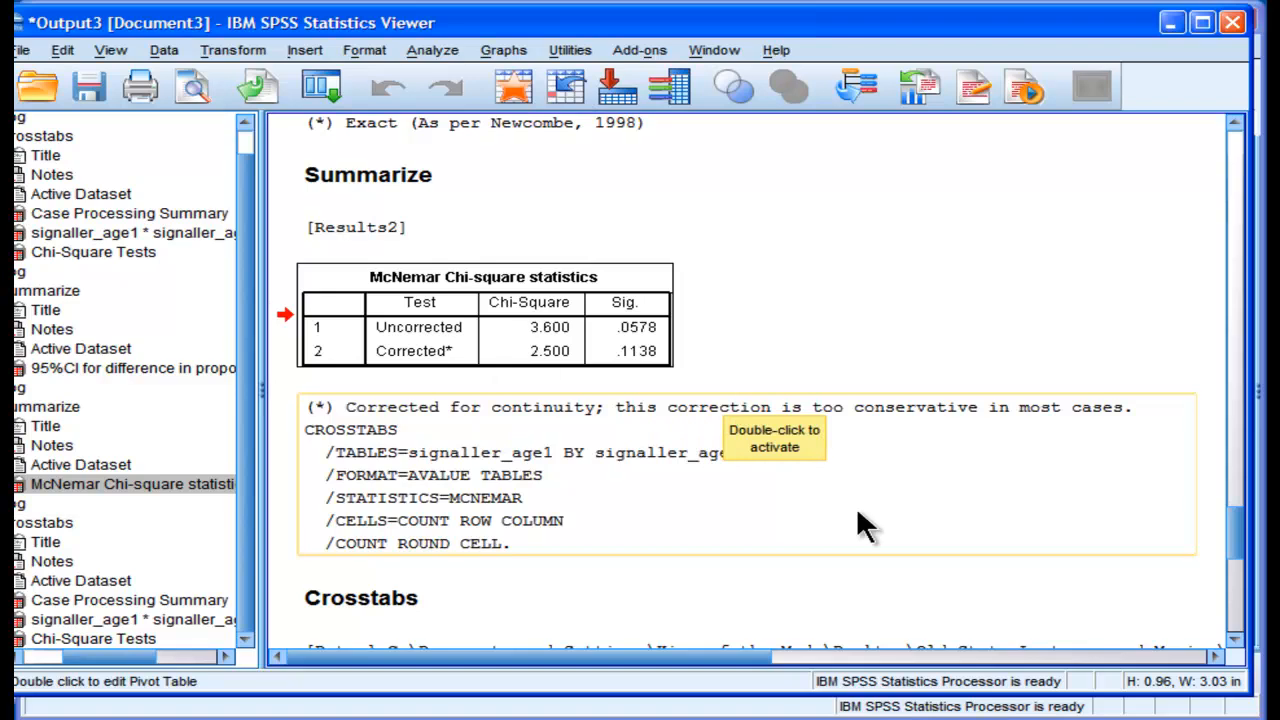
{"action": "mouse_move", "coordinate": [1158, 560]}
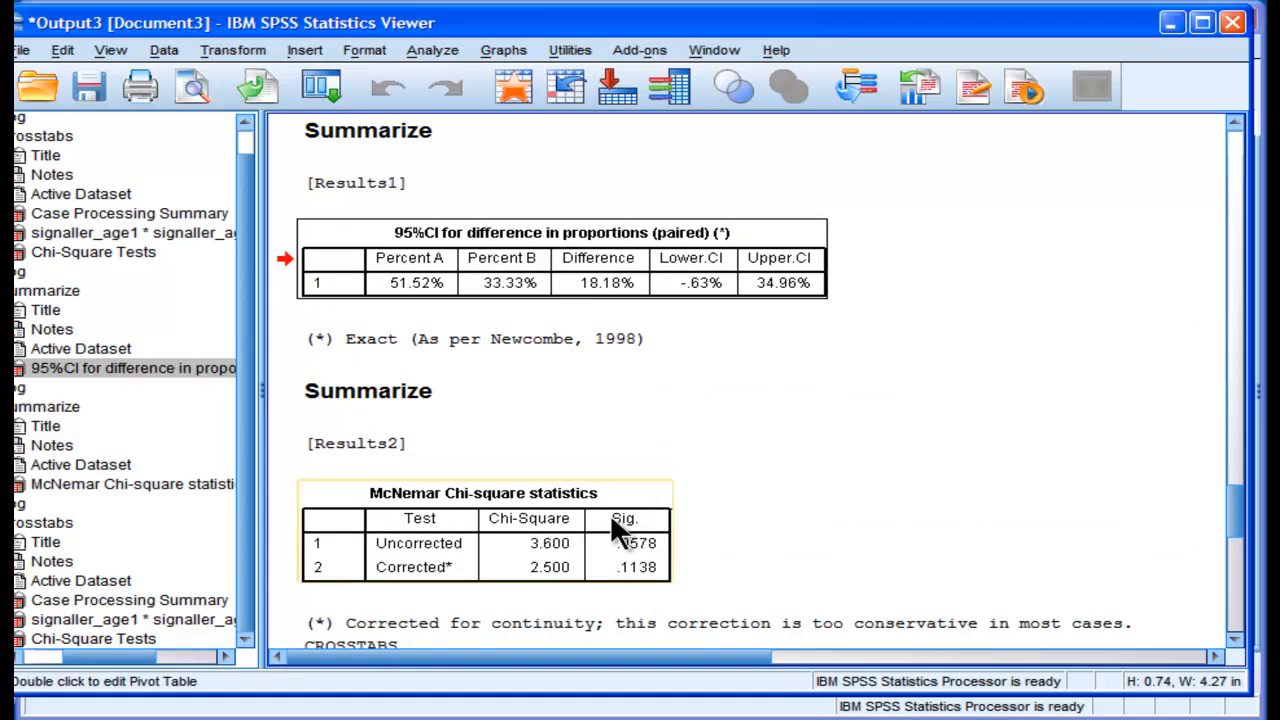
{"action": "mouse_move", "coordinate": [605, 567]}
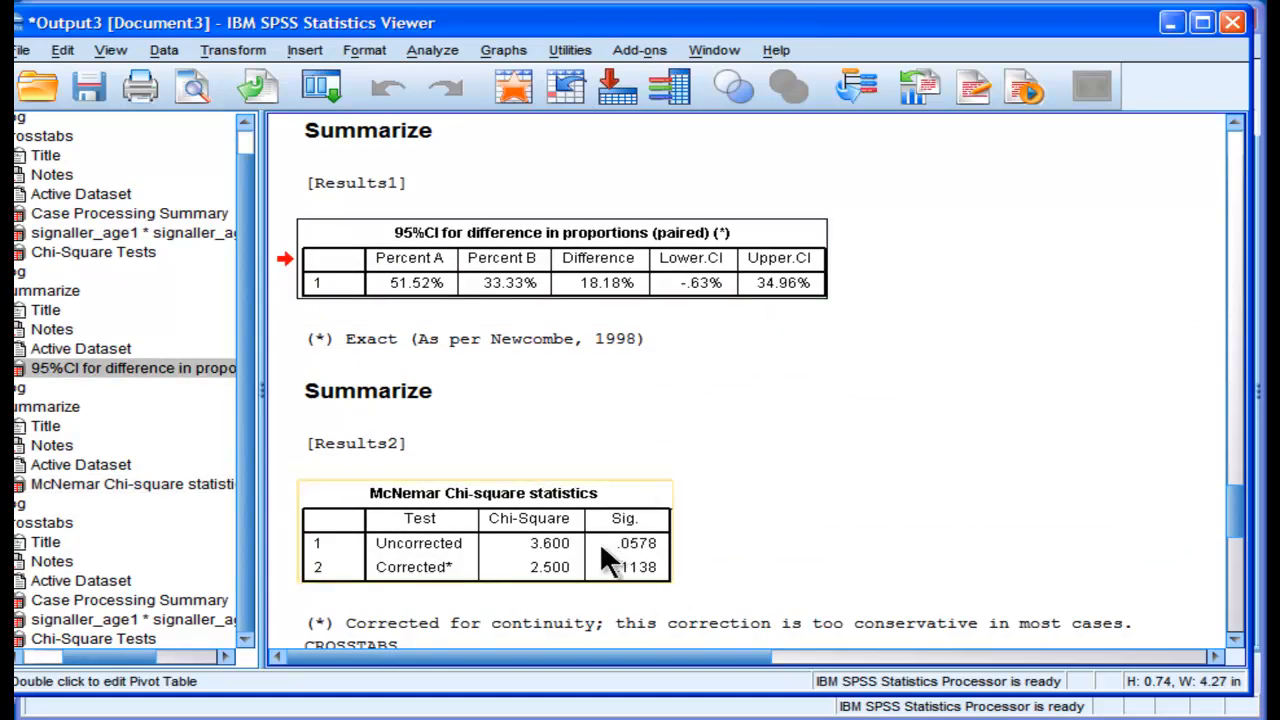
{"action": "left_click", "coordinate": [486, 542]}
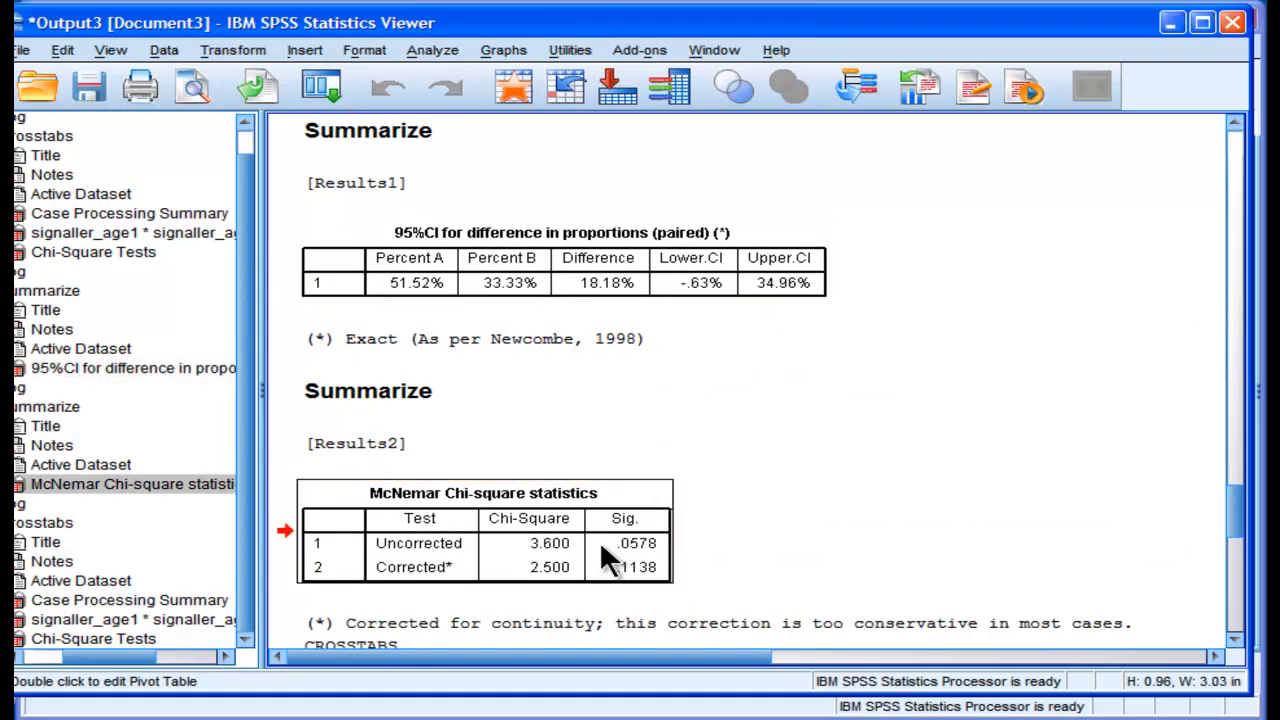